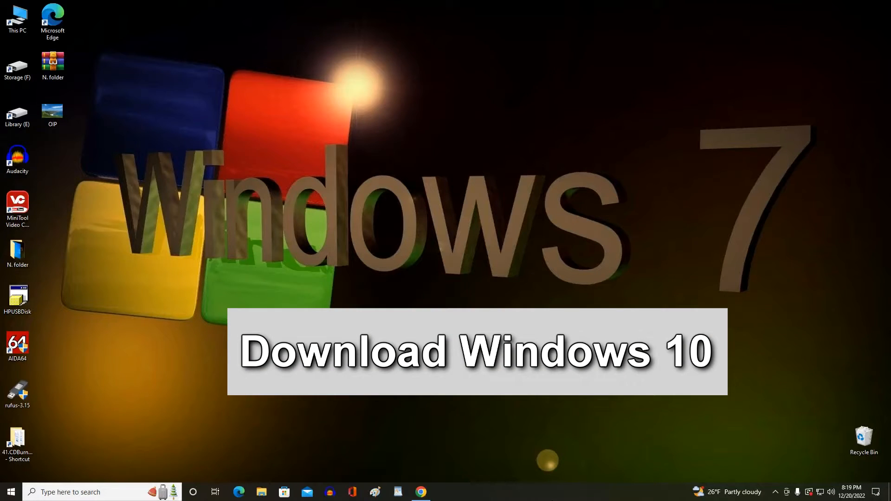
Open the 'How to Download Windows 10 ISO to PC' video and scroll to its description links
{"action": "left_click", "coordinate": [420, 491]}
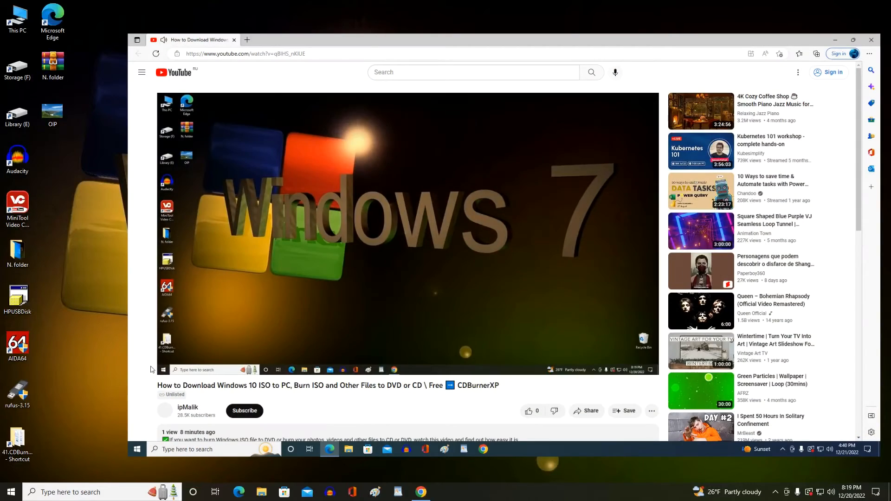
{"action": "scroll", "scroll_direction": "down", "scroll_amount": 3}
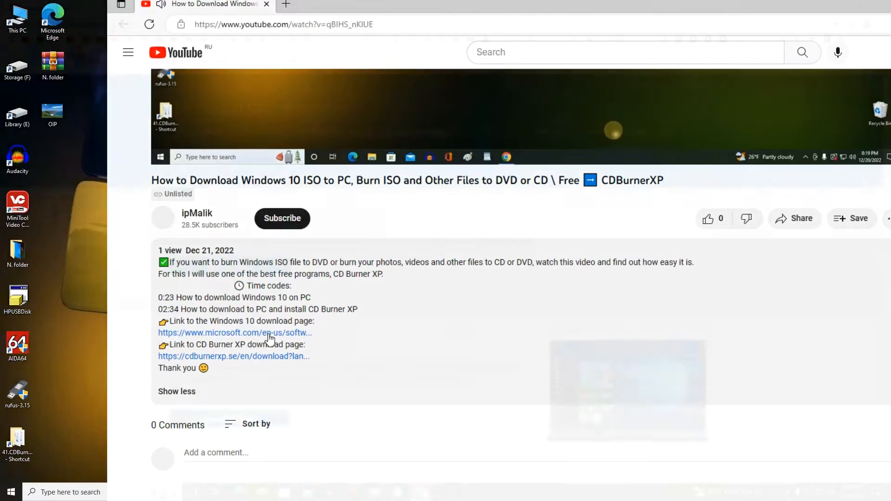
Follow the Windows 10 download link and review the Create Windows 10 installation media section
{"action": "left_click", "coordinate": [235, 332]}
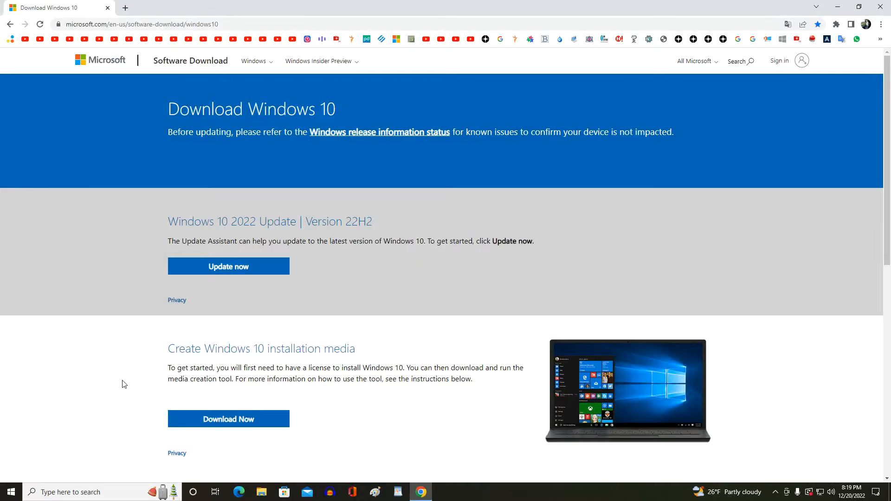
{"action": "scroll", "scroll_direction": "down", "scroll_amount": 3}
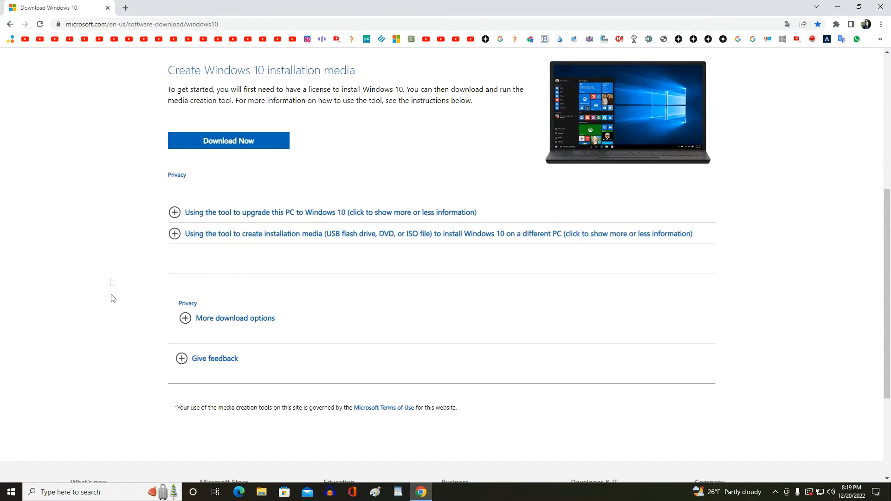
{"action": "left_click", "coordinate": [175, 212]}
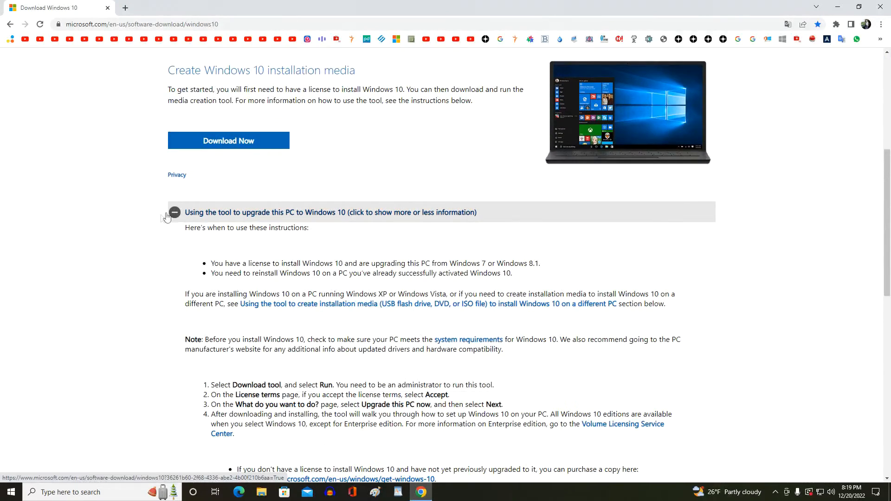
{"action": "scroll", "scroll_direction": "down", "scroll_amount": 3}
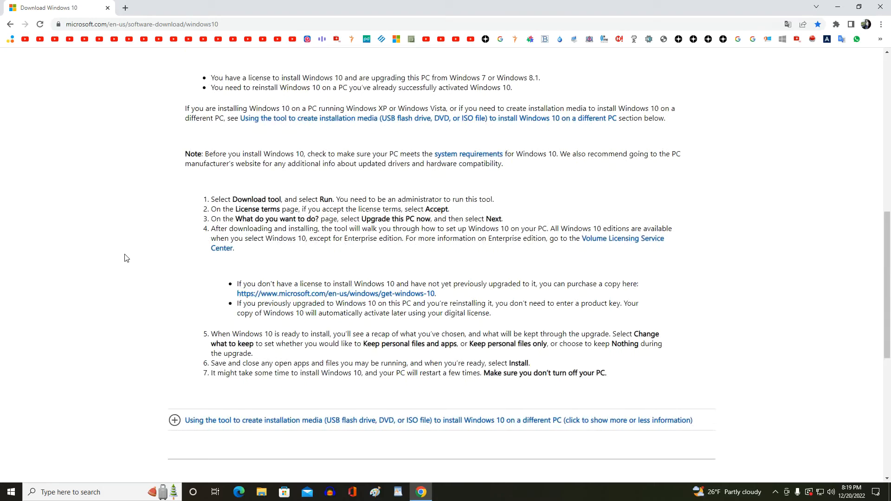
{"action": "left_click", "coordinate": [174, 212]}
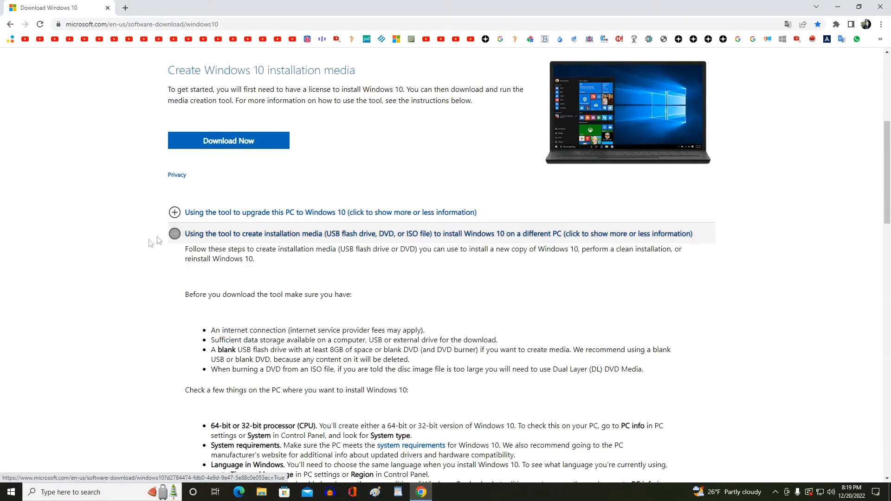
{"action": "scroll", "scroll_direction": "down", "scroll_amount": 3}
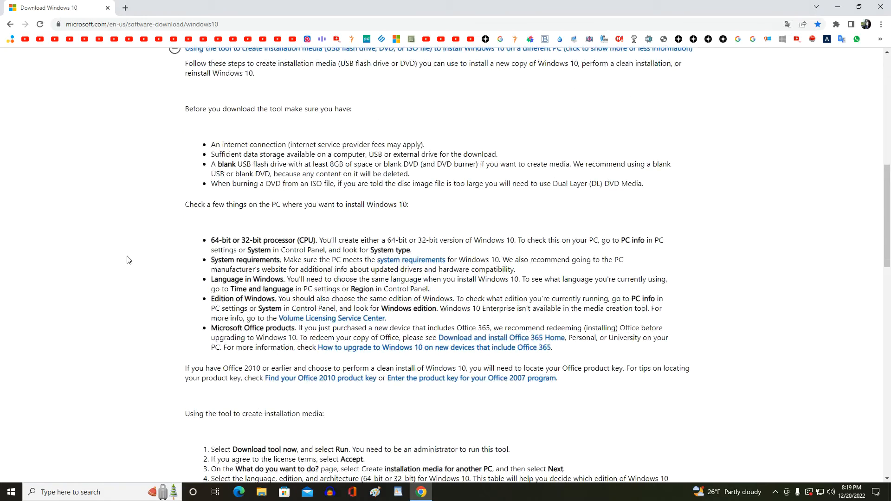
{"action": "scroll", "scroll_direction": "up", "scroll_amount": 3}
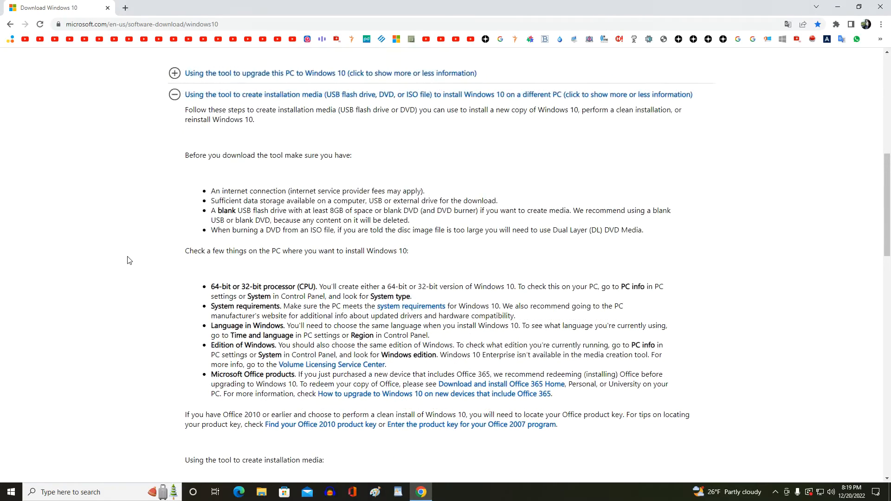
{"action": "mouse_move", "coordinate": [175, 97]}
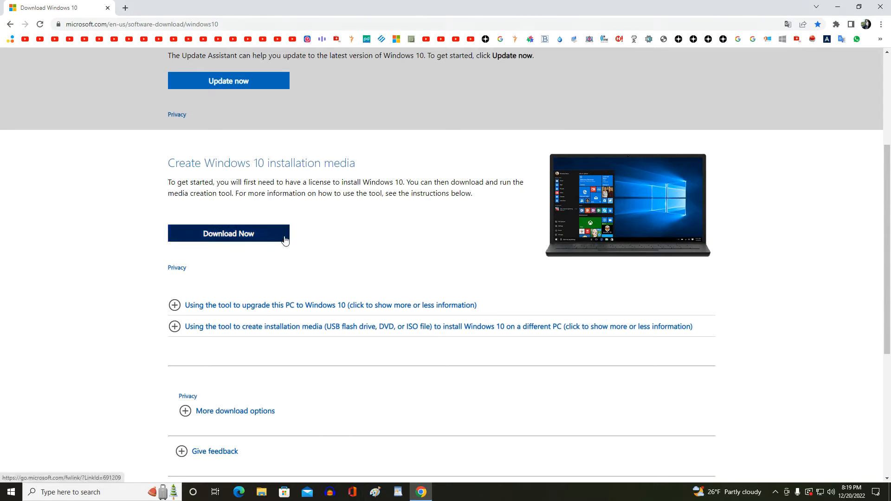
Download the Windows 10 Media Creation Tool with Download Now
{"action": "left_click", "coordinate": [227, 233]}
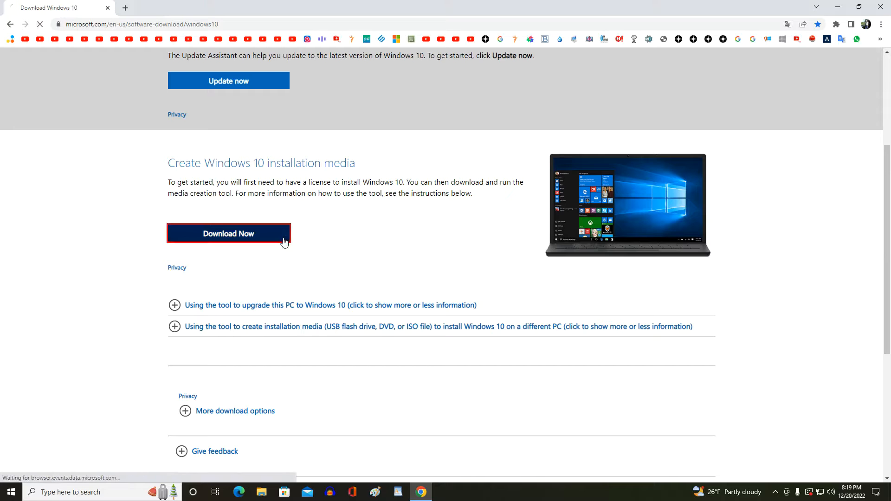
{"action": "left_click", "coordinate": [228, 233]}
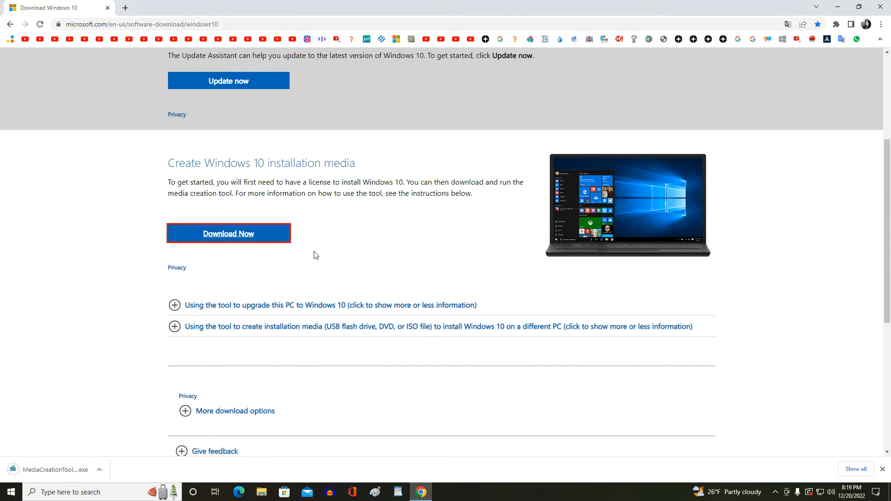
{"action": "mouse_move", "coordinate": [434, 277]}
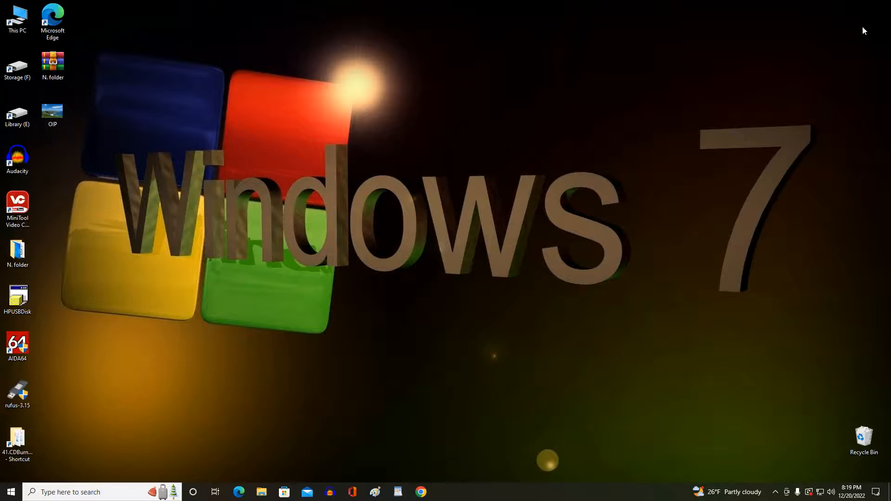
{"action": "mouse_move", "coordinate": [261, 492]}
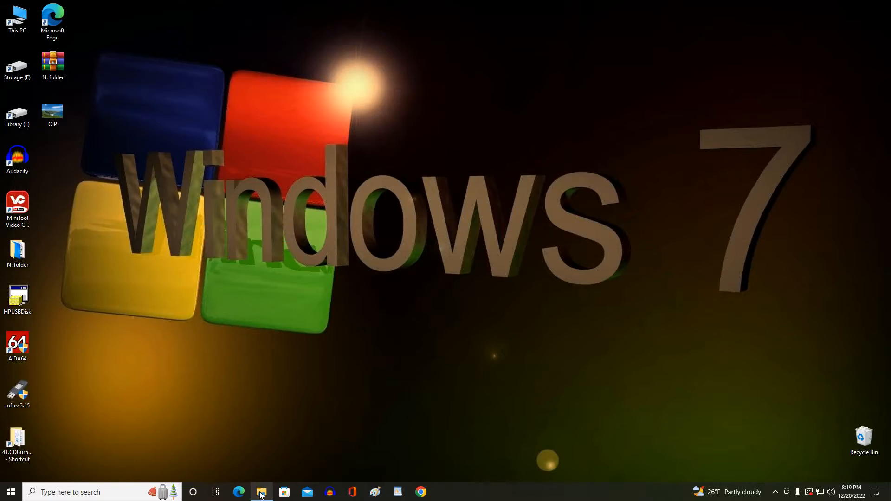
Run MediaCreationTool22H2 from the Downloads folder in File Explorer
{"action": "left_click", "coordinate": [261, 492]}
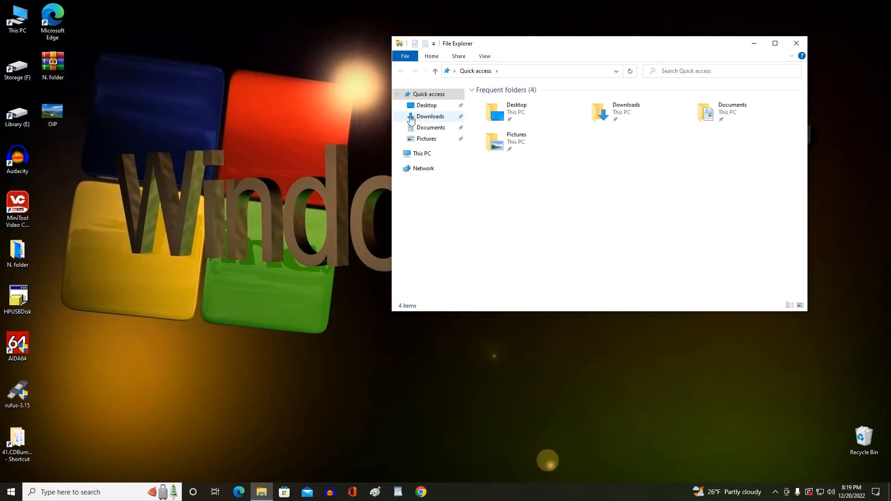
{"action": "left_click", "coordinate": [430, 116]}
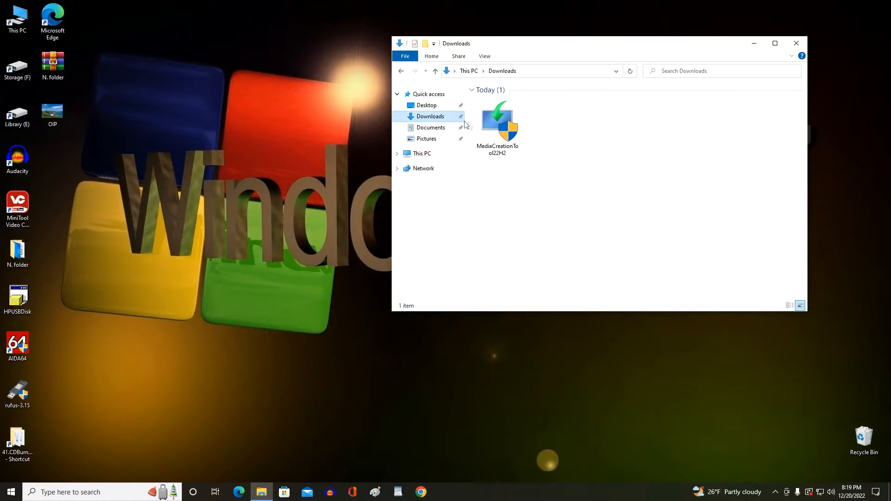
{"action": "left_click", "coordinate": [497, 122]}
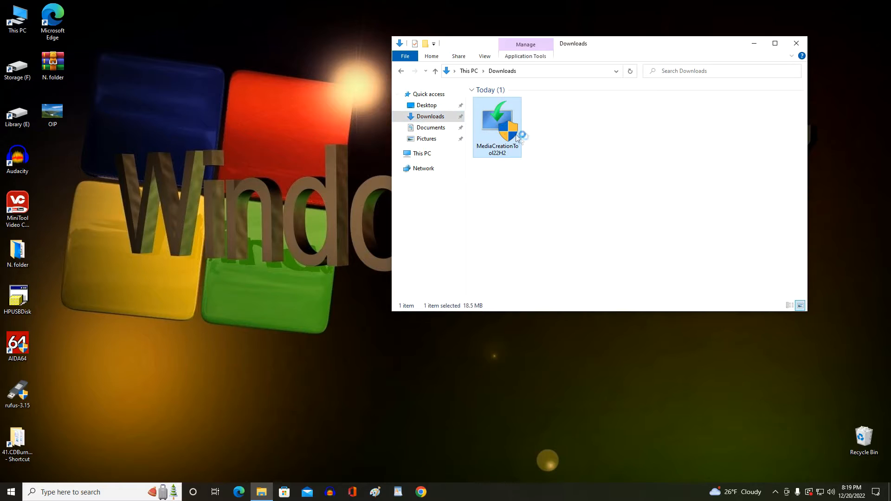
{"action": "double_click", "coordinate": [496, 121]}
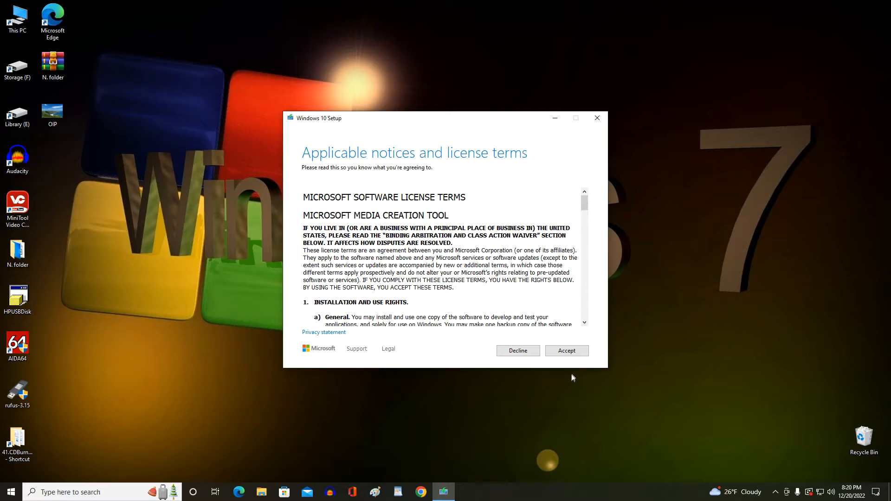
Accept the license, pick 'Create installation media for another PC', and continue
{"action": "left_click", "coordinate": [566, 350]}
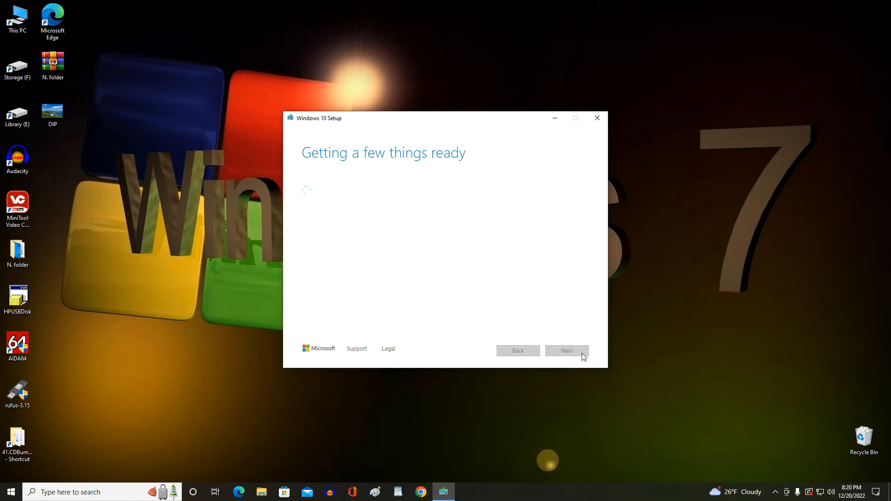
{"action": "mouse_move", "coordinate": [574, 386]}
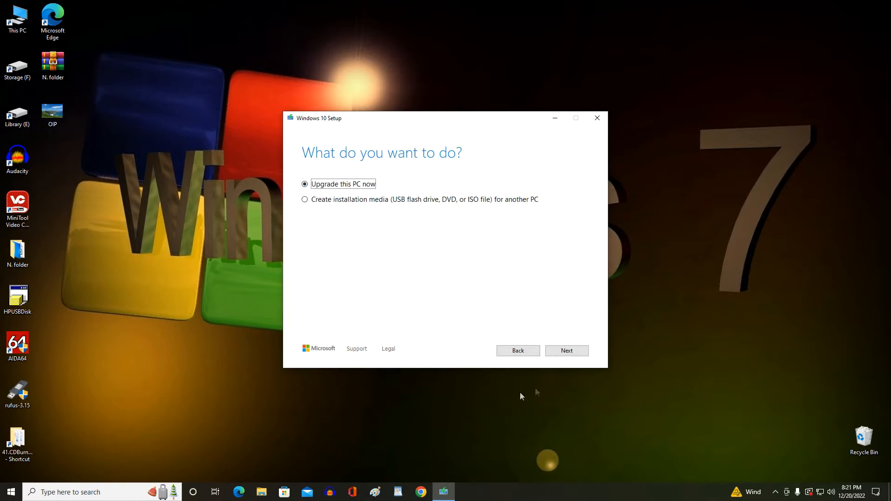
{"action": "left_click", "coordinate": [305, 199]}
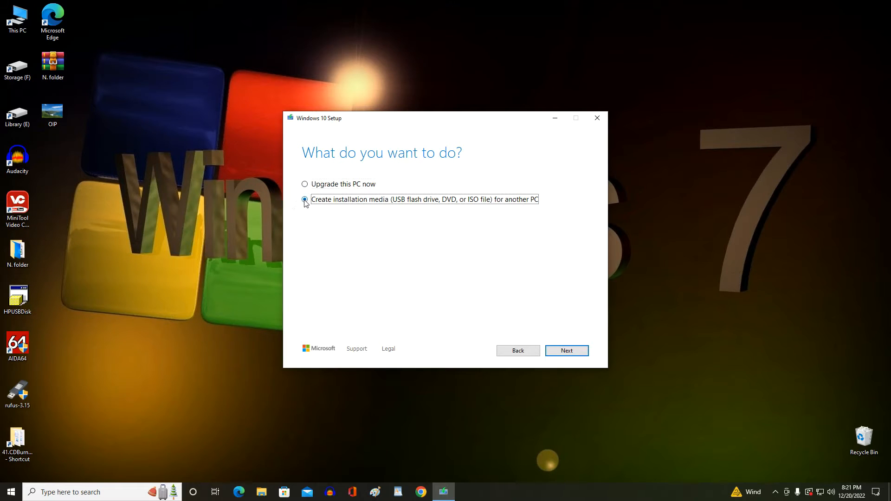
{"action": "mouse_move", "coordinate": [559, 357]}
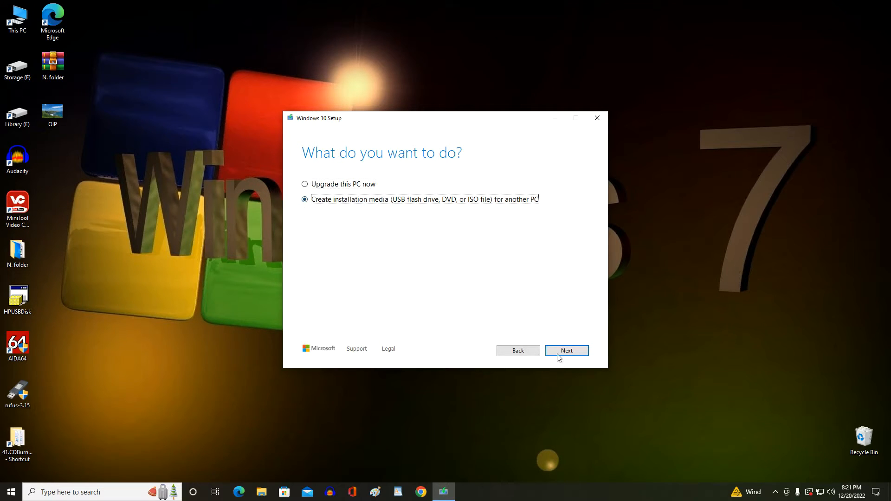
{"action": "left_click", "coordinate": [566, 351]}
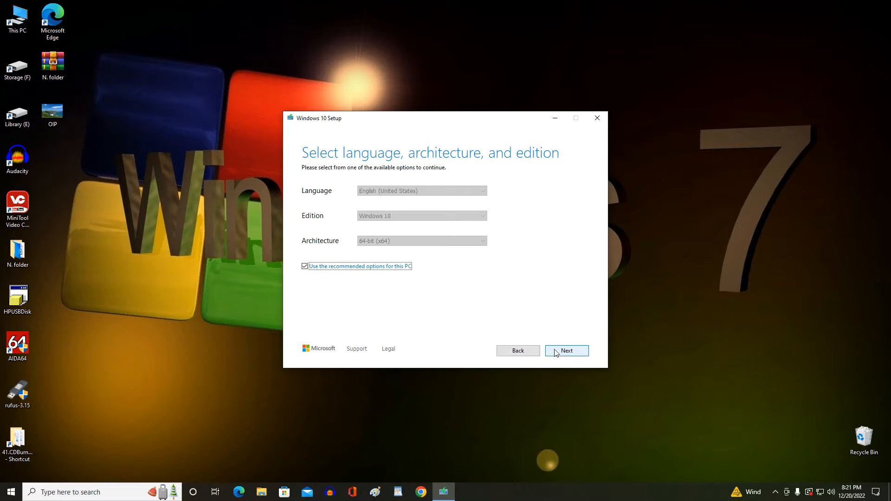
Turn off recommended options, set English Windows 10 with architecture Both, and continue
{"action": "left_click", "coordinate": [304, 266]}
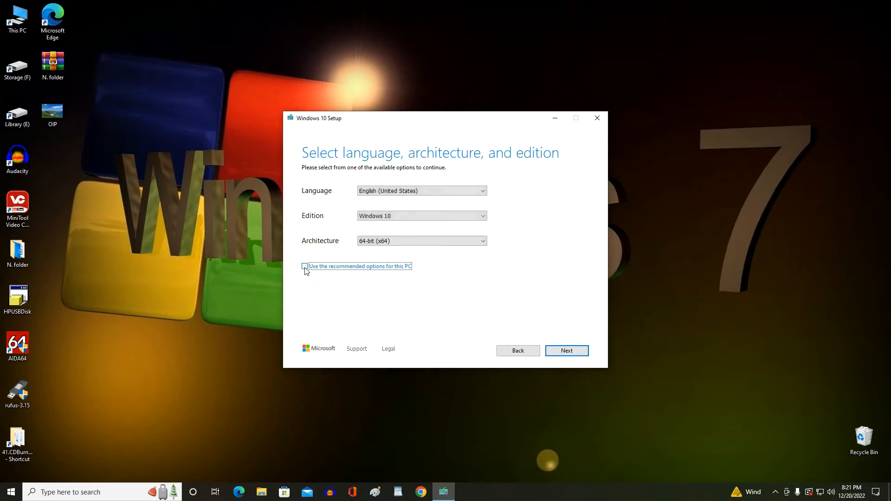
{"action": "left_click", "coordinate": [305, 266]}
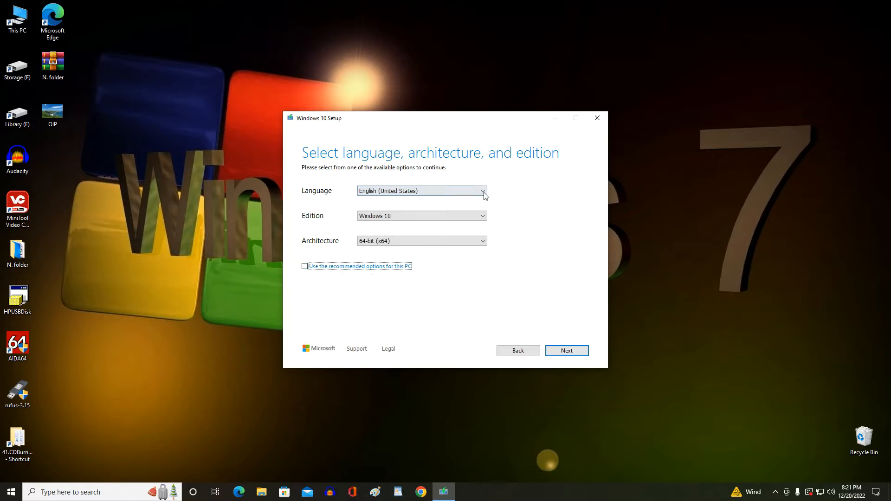
{"action": "left_click", "coordinate": [483, 190]}
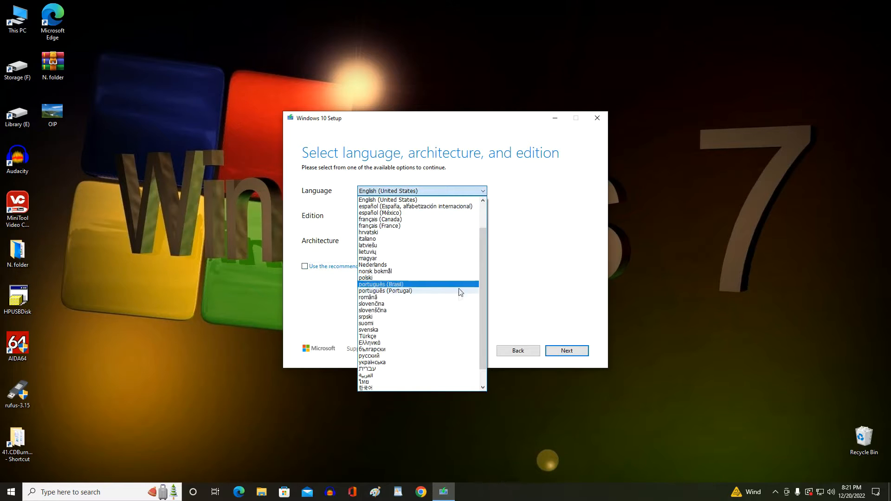
{"action": "left_click", "coordinate": [387, 200]}
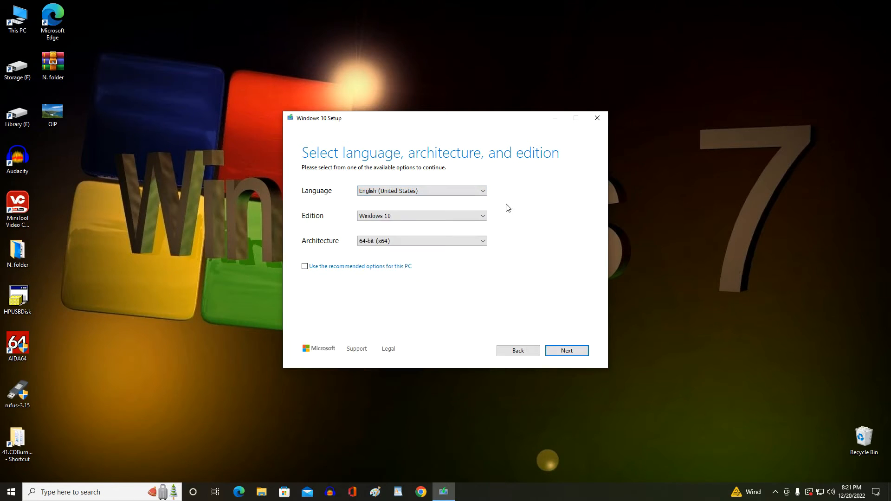
{"action": "mouse_move", "coordinate": [490, 243]}
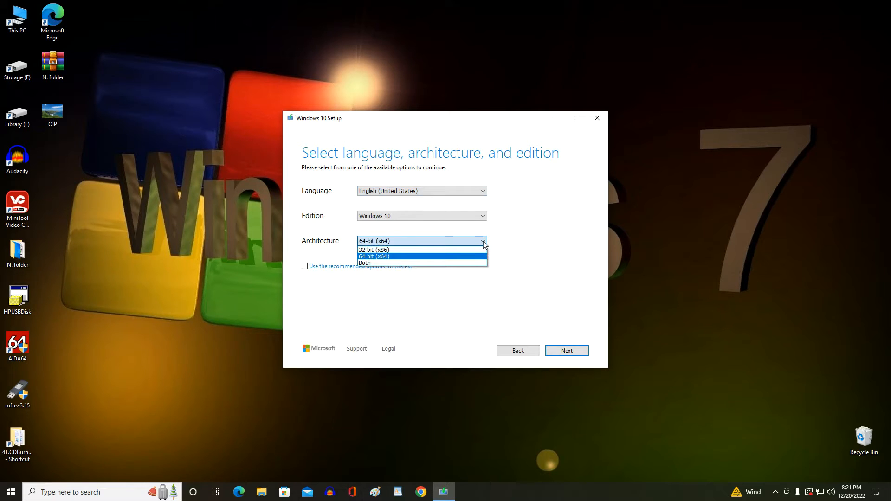
{"action": "mouse_move", "coordinate": [471, 264]}
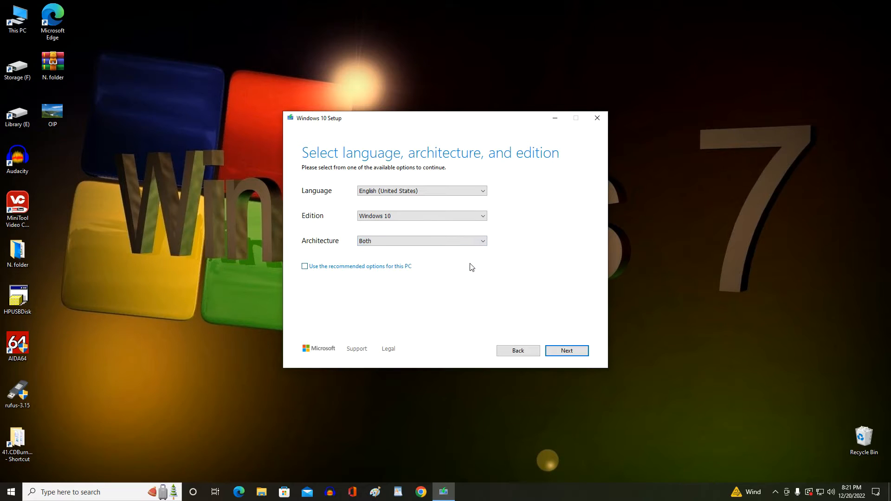
{"action": "mouse_move", "coordinate": [566, 350]}
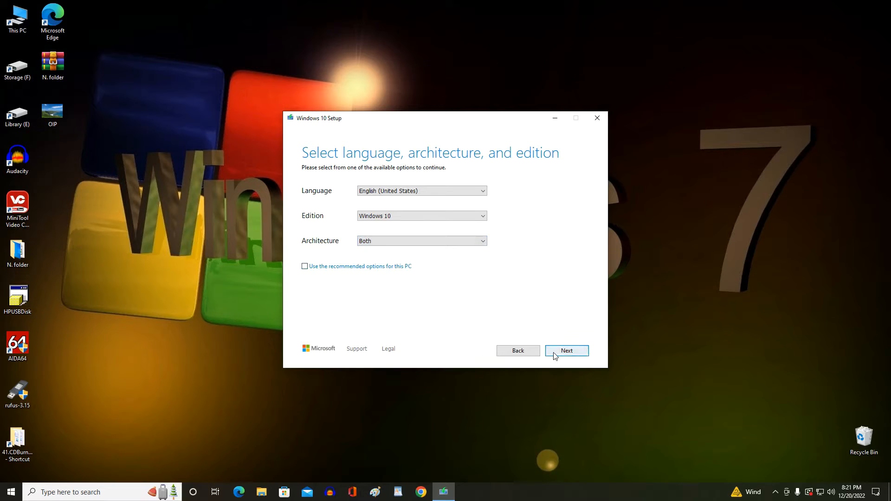
{"action": "left_click", "coordinate": [566, 351]}
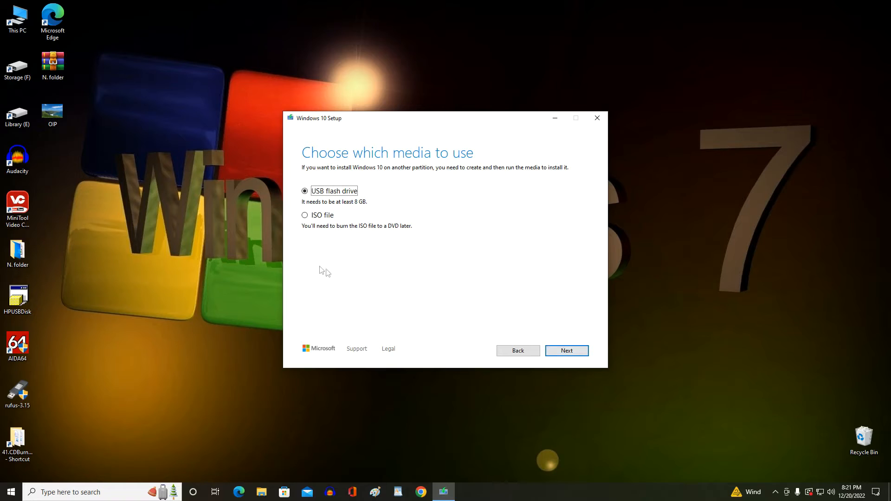
Choose ISO file and save it as Windows.iso in the Downloads folder
{"action": "left_click", "coordinate": [305, 215]}
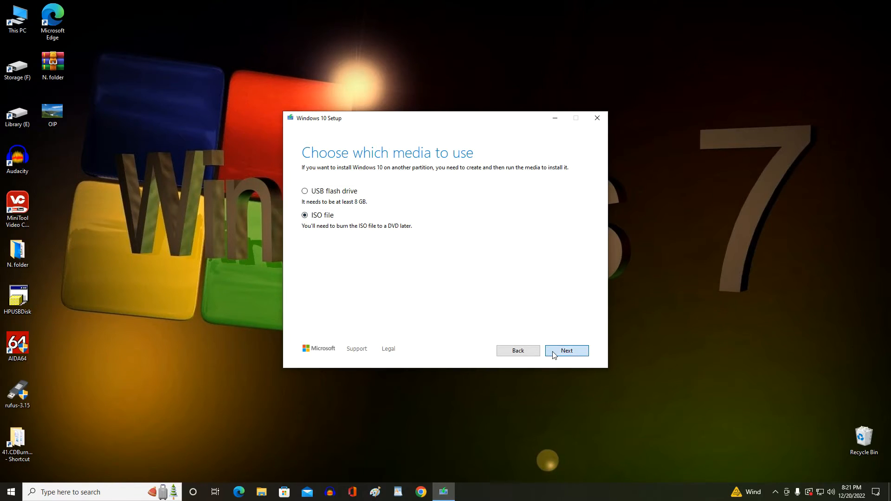
{"action": "left_click", "coordinate": [566, 351]}
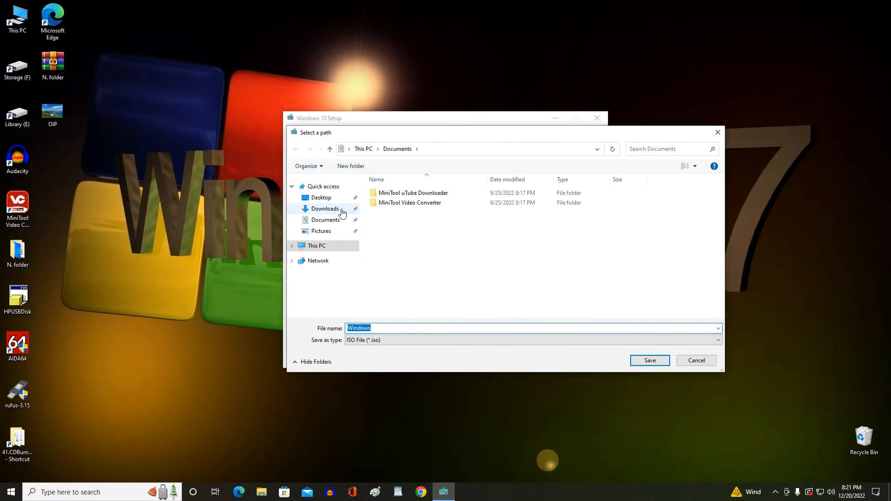
{"action": "left_click", "coordinate": [325, 208]}
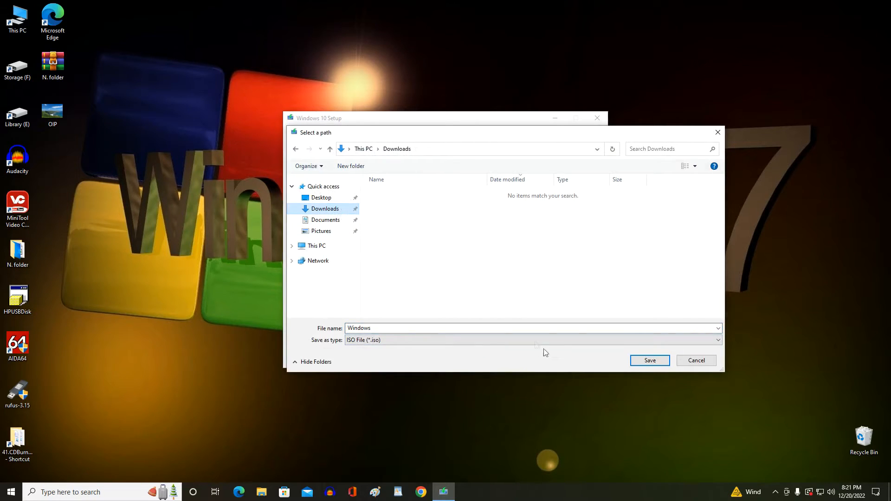
{"action": "mouse_move", "coordinate": [649, 361]}
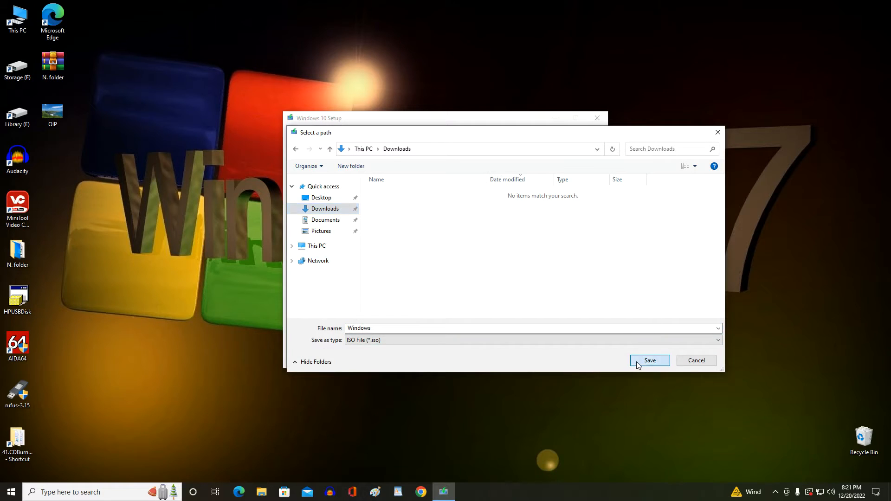
{"action": "left_click", "coordinate": [649, 360]}
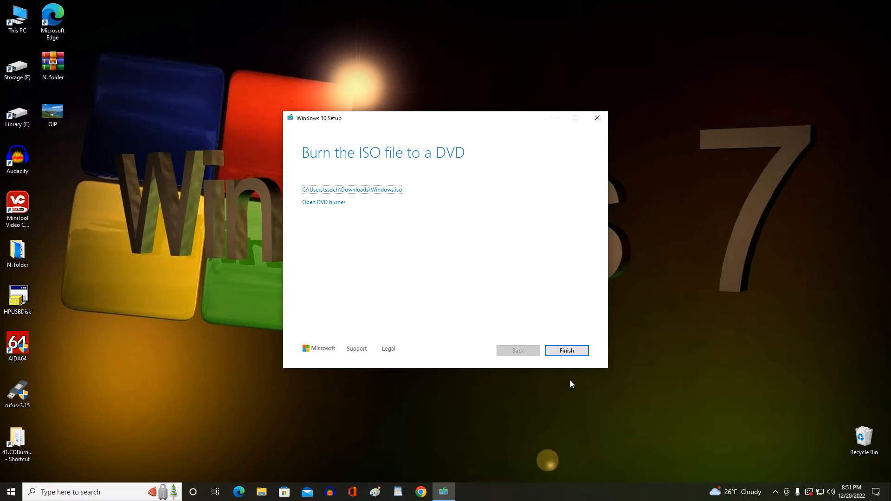
Finish the Media Creation Tool on the 'Burn the ISO file to a DVD' page
{"action": "left_click", "coordinate": [567, 351]}
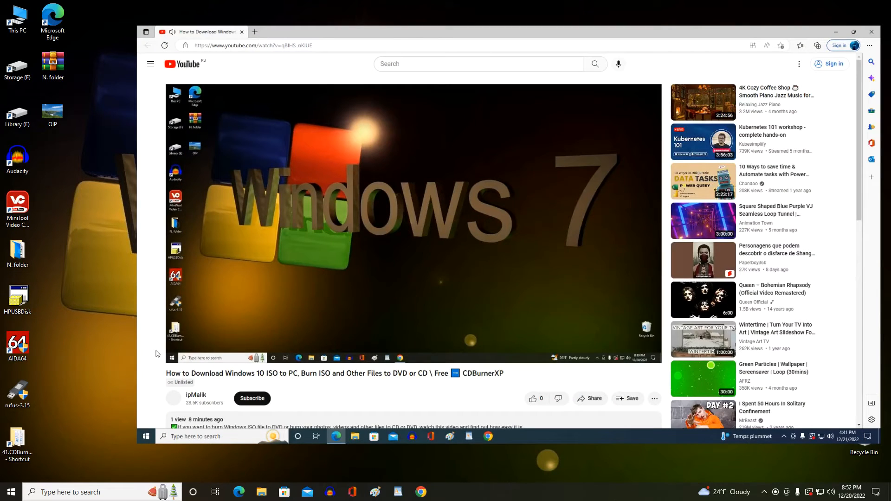
Open the cdburnerxp.se download link from the video description
{"action": "scroll", "scroll_direction": "down", "scroll_amount": 3}
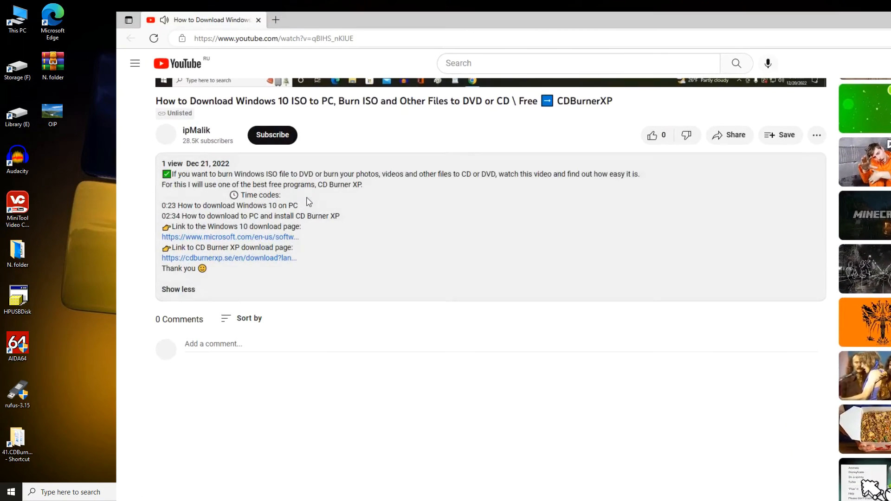
{"action": "mouse_move", "coordinate": [165, 262]}
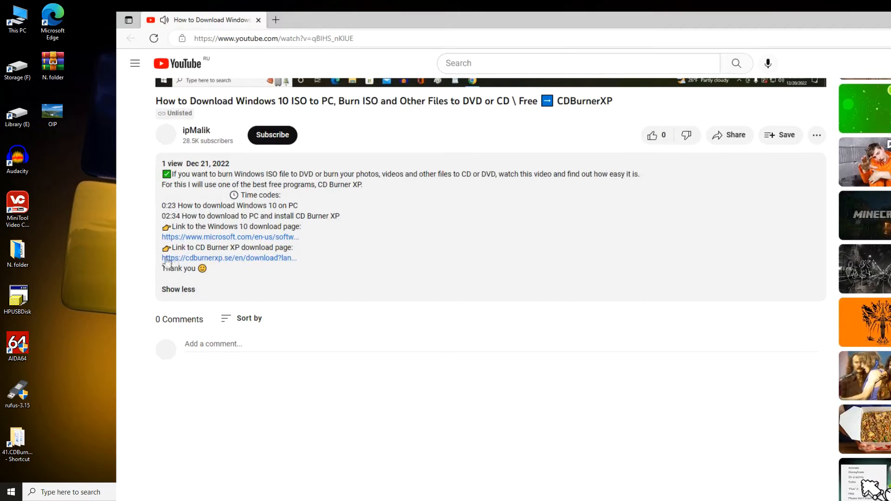
{"action": "left_click", "coordinate": [229, 257]}
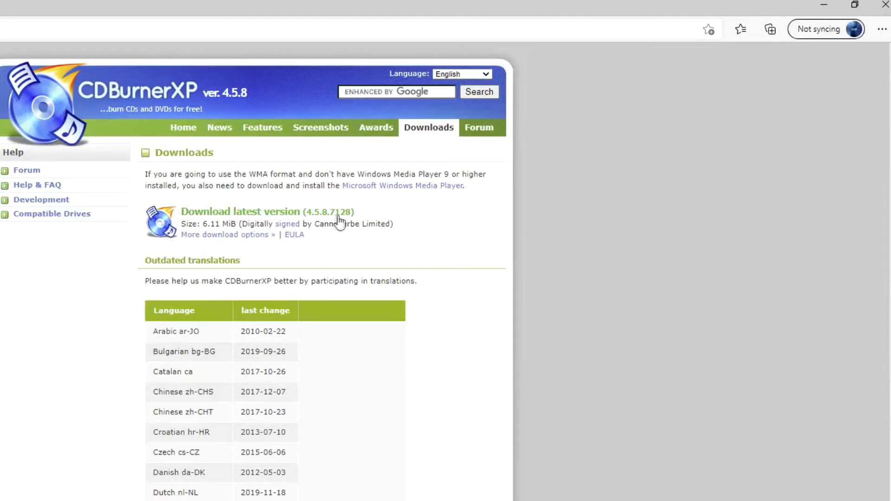
Download CDBurnerXP 4.5.8.7128 and launch its installer from the Downloads flyout
{"action": "left_click", "coordinate": [769, 29]}
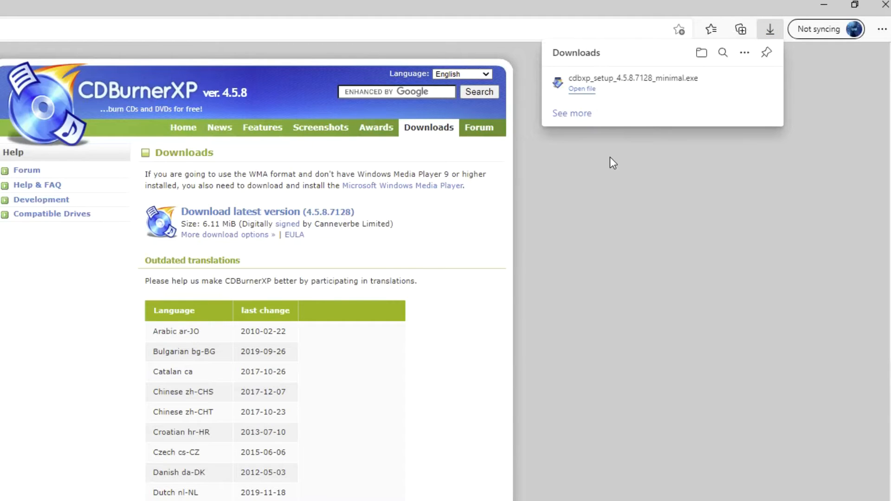
{"action": "mouse_move", "coordinate": [590, 93]}
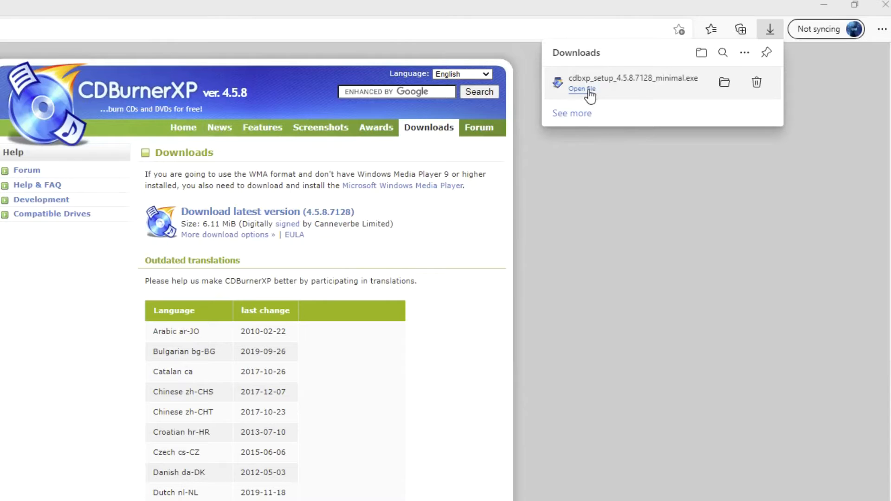
{"action": "left_click", "coordinate": [581, 89]}
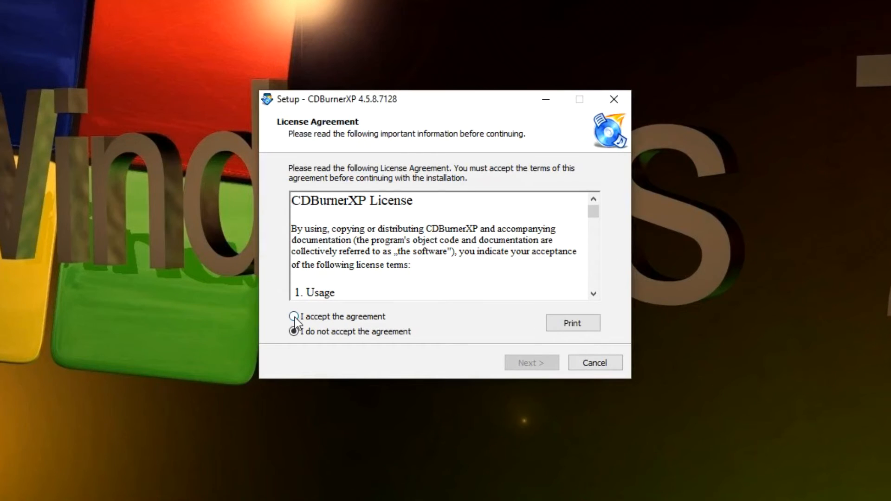
Accept the license, keep the default folder and all components, install, and launch CDBurnerXP
{"action": "left_click", "coordinate": [294, 316]}
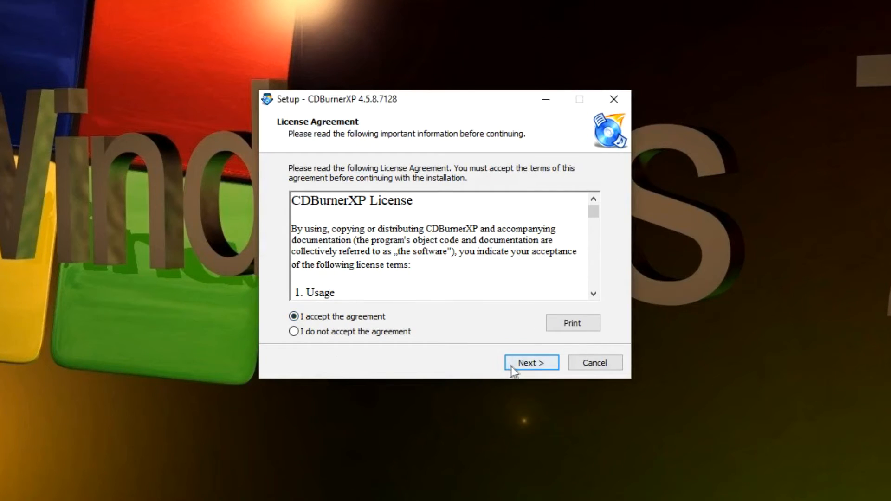
{"action": "left_click", "coordinate": [530, 363]}
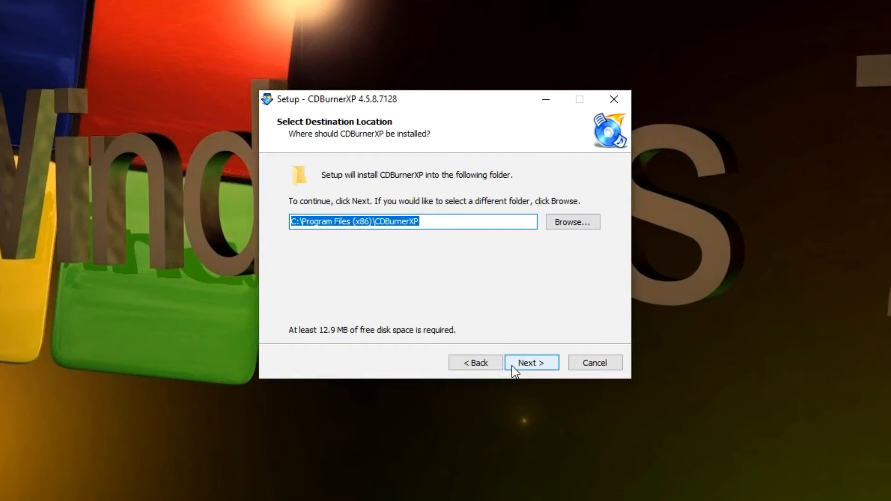
{"action": "left_click", "coordinate": [530, 362]}
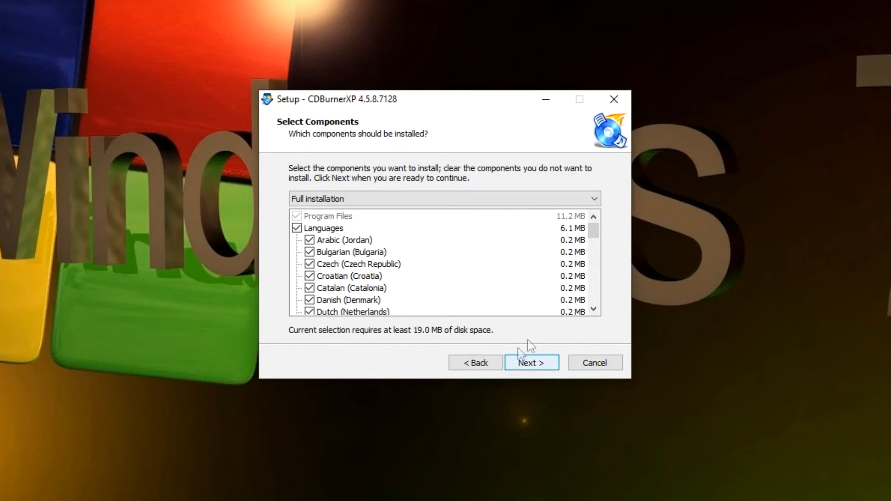
{"action": "scroll", "scroll_direction": "down", "scroll_amount": 3}
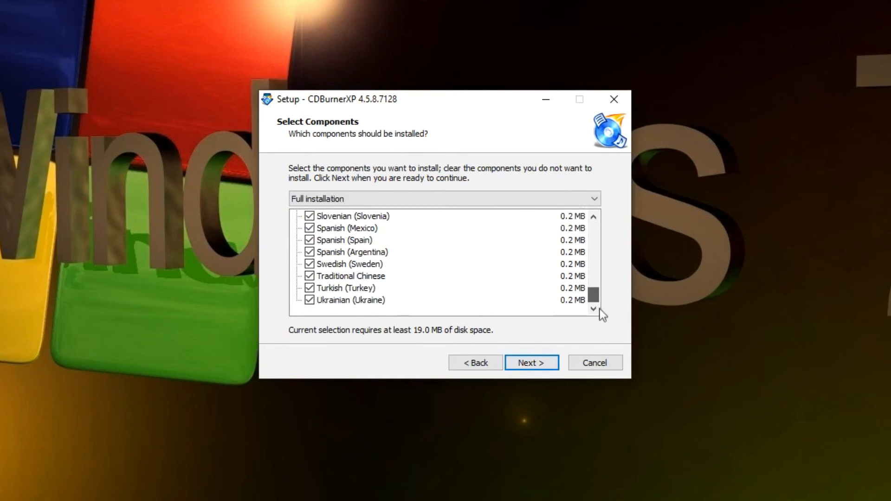
{"action": "scroll", "scroll_direction": "up", "scroll_amount": 3}
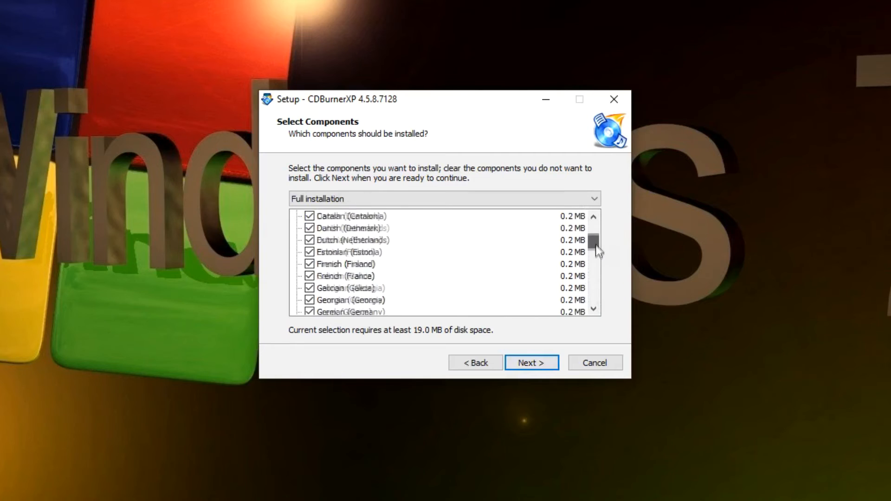
{"action": "scroll", "scroll_direction": "up", "scroll_amount": 3}
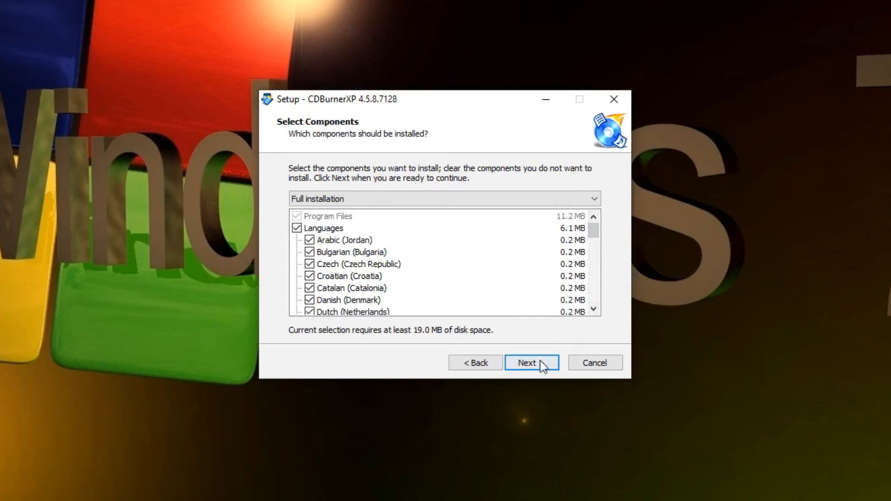
{"action": "left_click", "coordinate": [530, 363]}
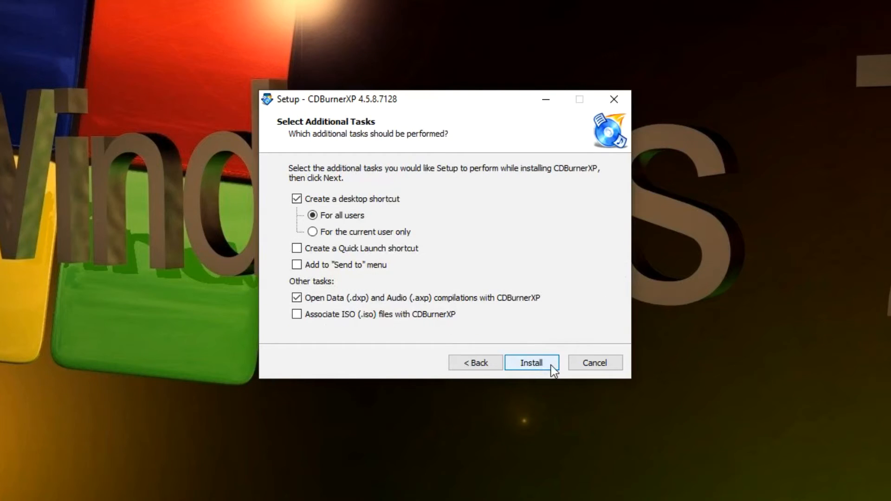
{"action": "left_click", "coordinate": [531, 362]}
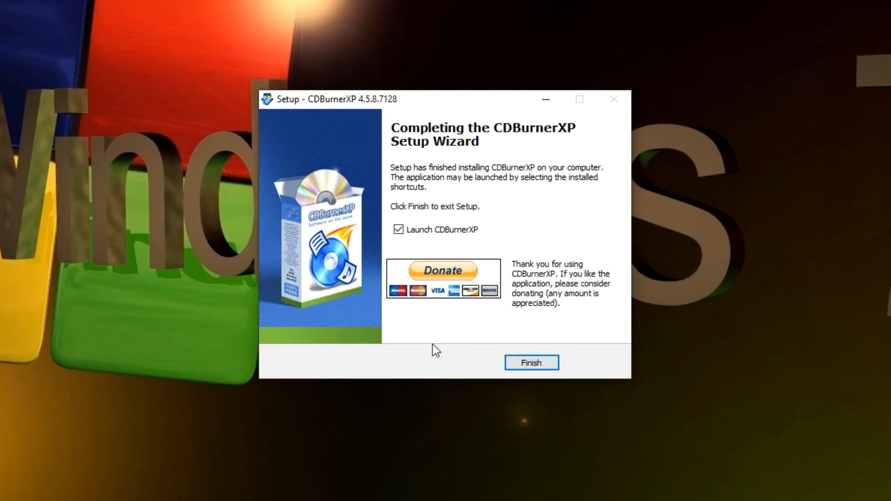
{"action": "left_click", "coordinate": [531, 363]}
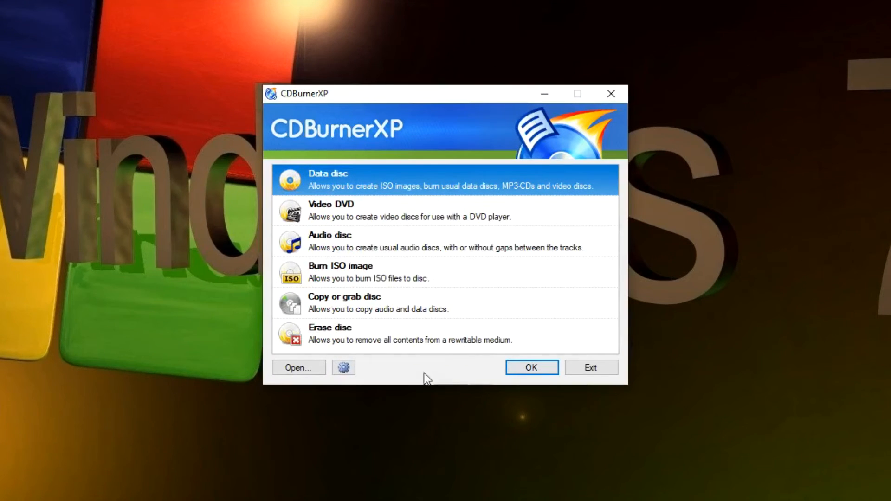
In the Options dialog, keep English (United States) as the interface language and close it
{"action": "left_click", "coordinate": [342, 367]}
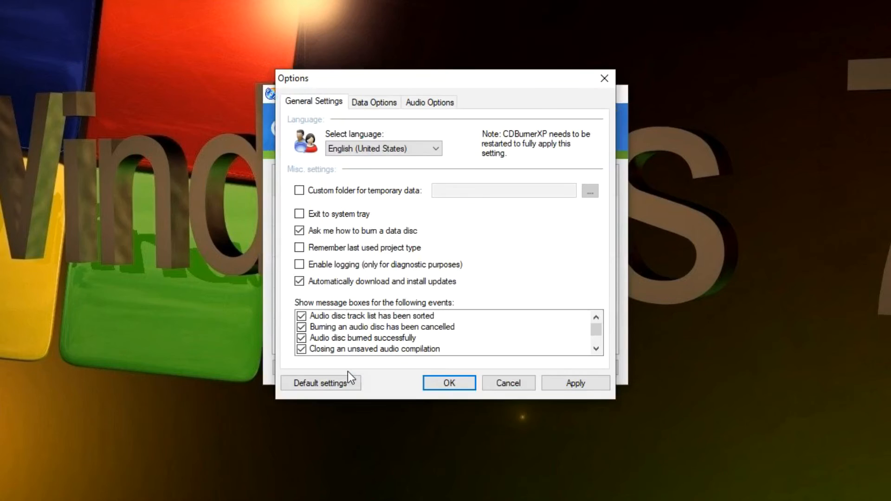
{"action": "mouse_move", "coordinate": [593, 334]}
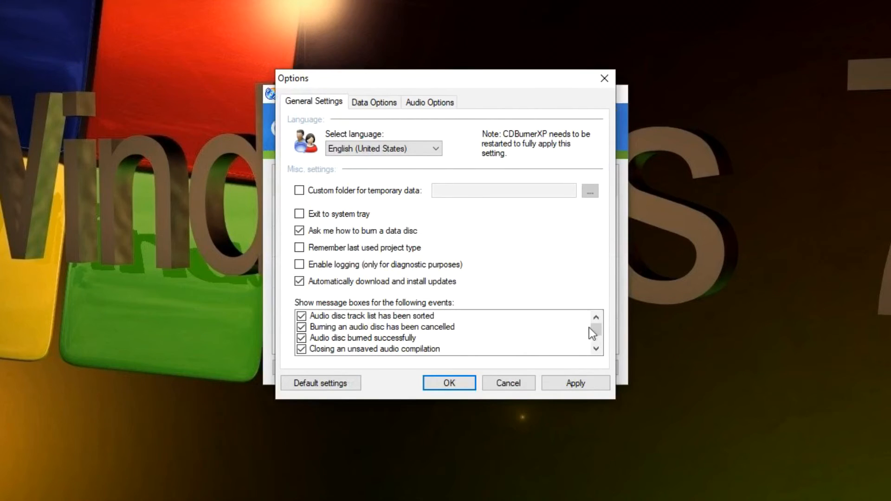
{"action": "mouse_move", "coordinate": [512, 258]}
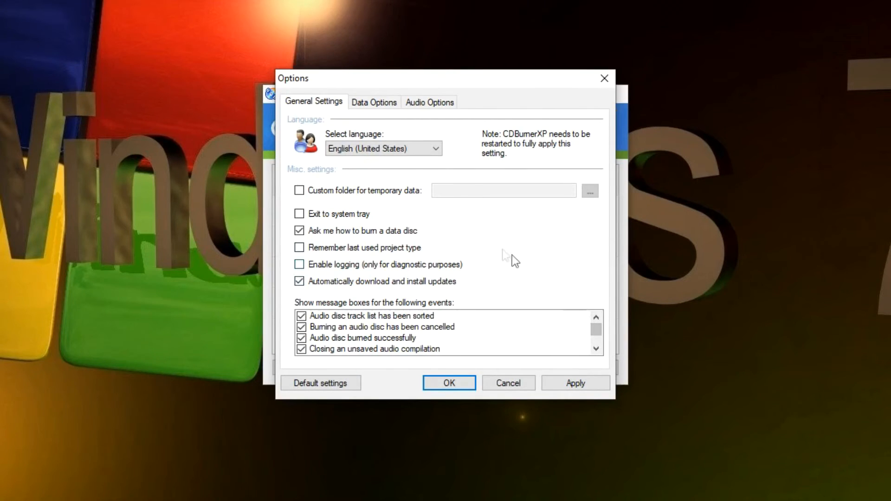
{"action": "left_click", "coordinate": [436, 149]}
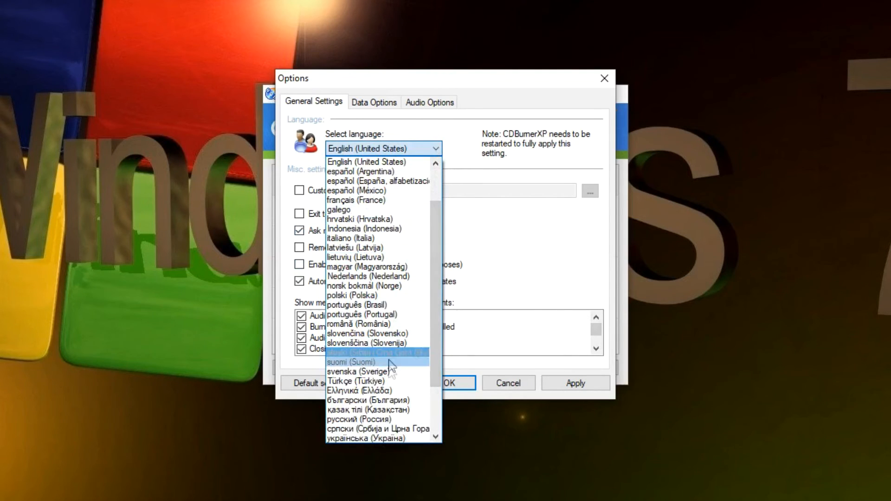
{"action": "left_click", "coordinate": [365, 162]}
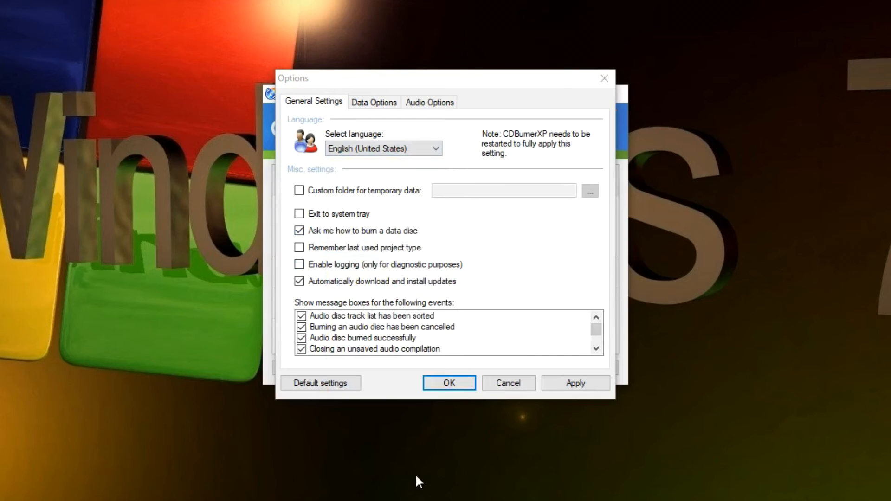
{"action": "left_click", "coordinate": [448, 382]}
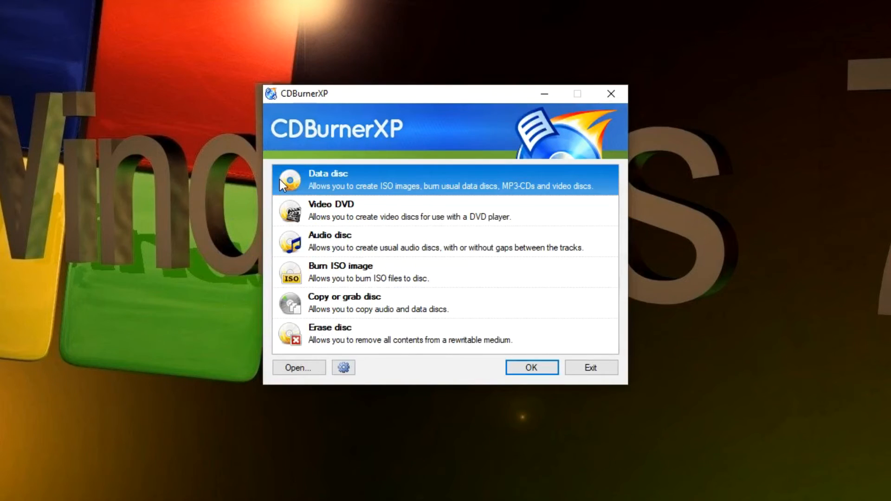
{"action": "mouse_move", "coordinate": [278, 188]}
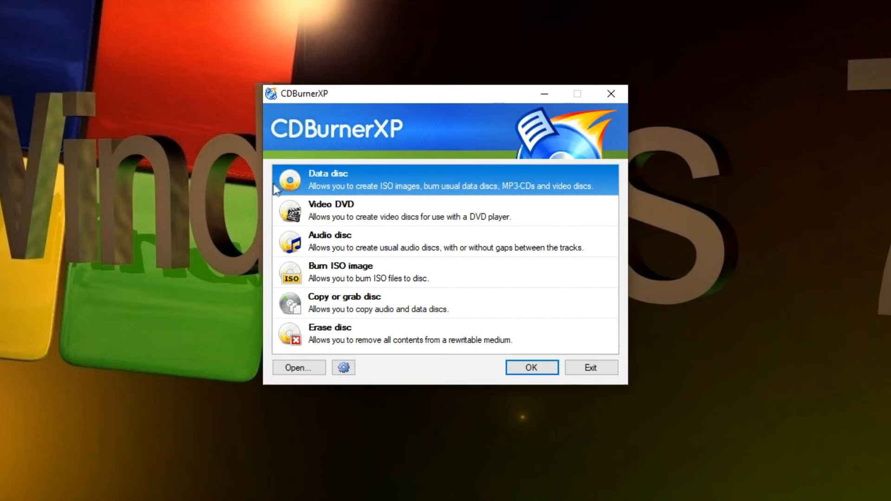
Try the video DVD project type, then select Burn ISO image instead
{"action": "left_click", "coordinate": [443, 210]}
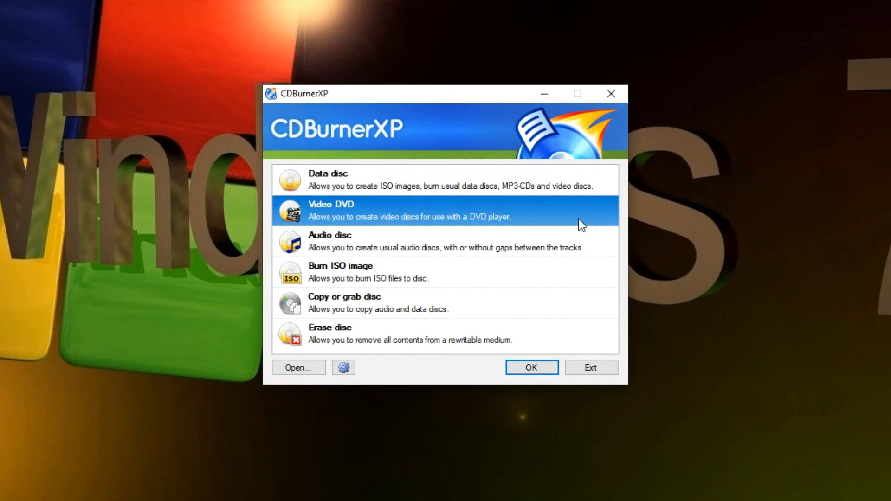
{"action": "mouse_move", "coordinate": [604, 250]}
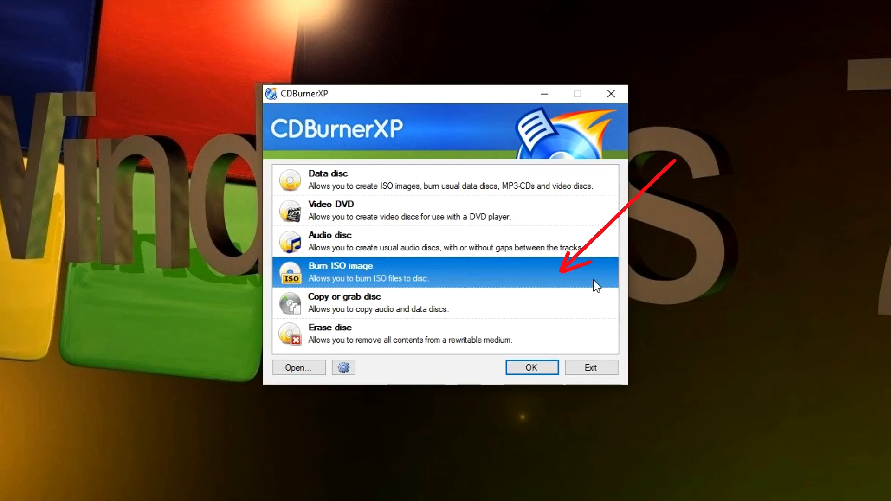
{"action": "left_click", "coordinate": [409, 333]}
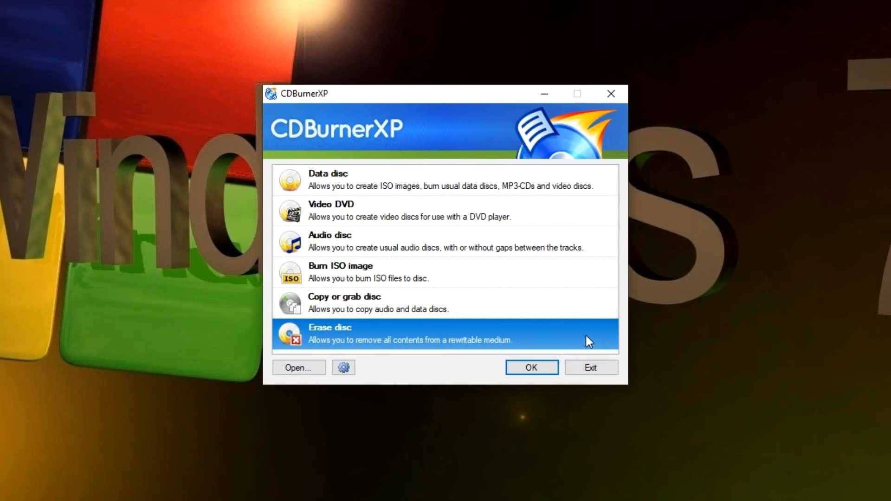
{"action": "mouse_move", "coordinate": [590, 286]}
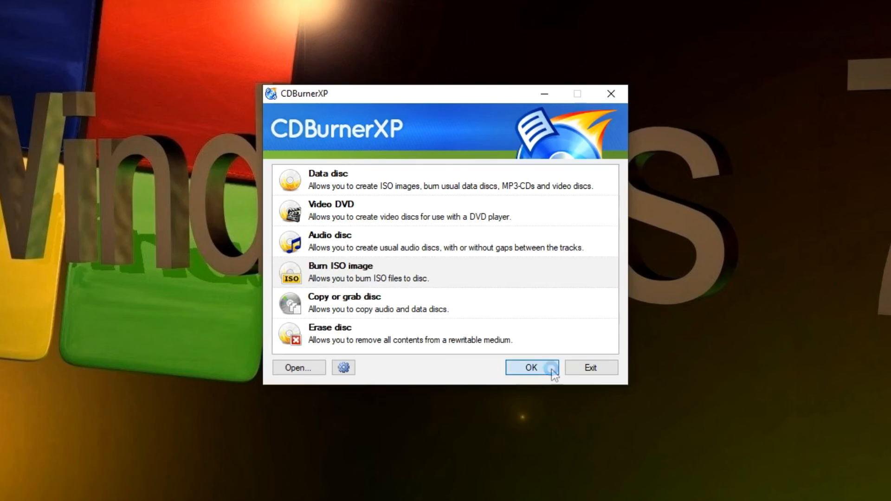
Burn Windows.iso from Downloads to the DVD, dismiss the success message, and close the burner
{"action": "left_click", "coordinate": [530, 367]}
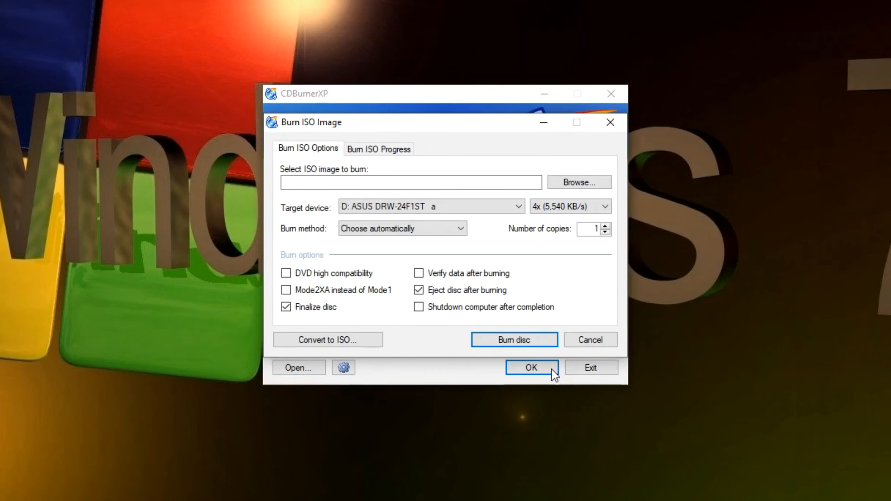
{"action": "mouse_move", "coordinate": [671, 343]}
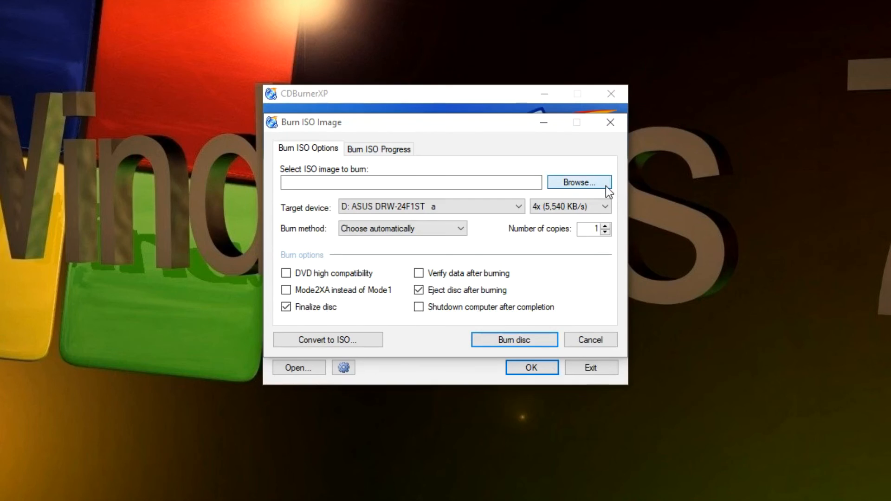
{"action": "left_click", "coordinate": [579, 182]}
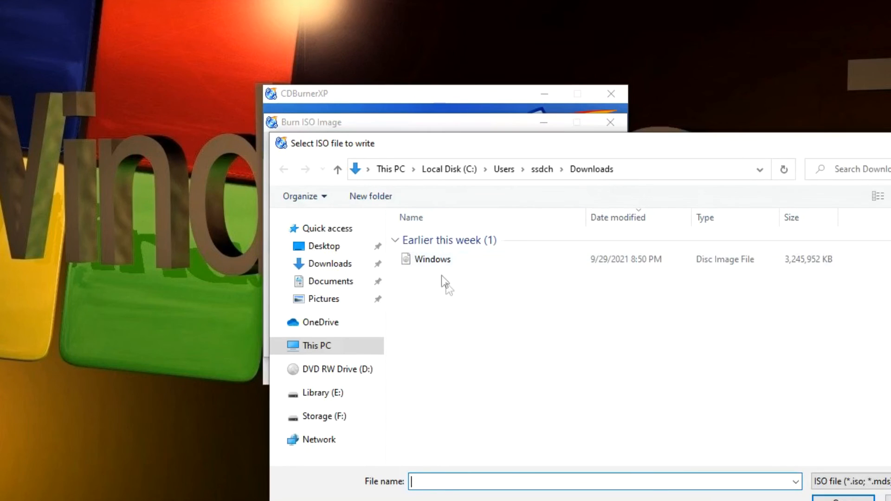
{"action": "left_click", "coordinate": [432, 259]}
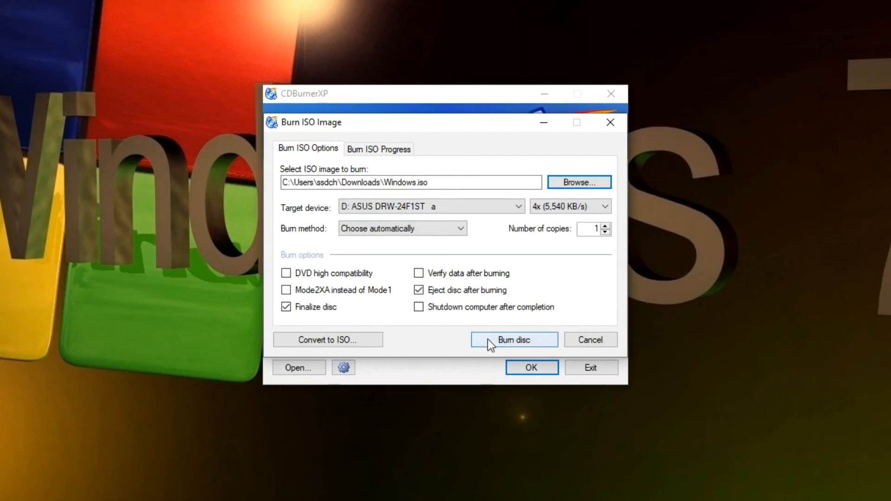
{"action": "left_click", "coordinate": [514, 339]}
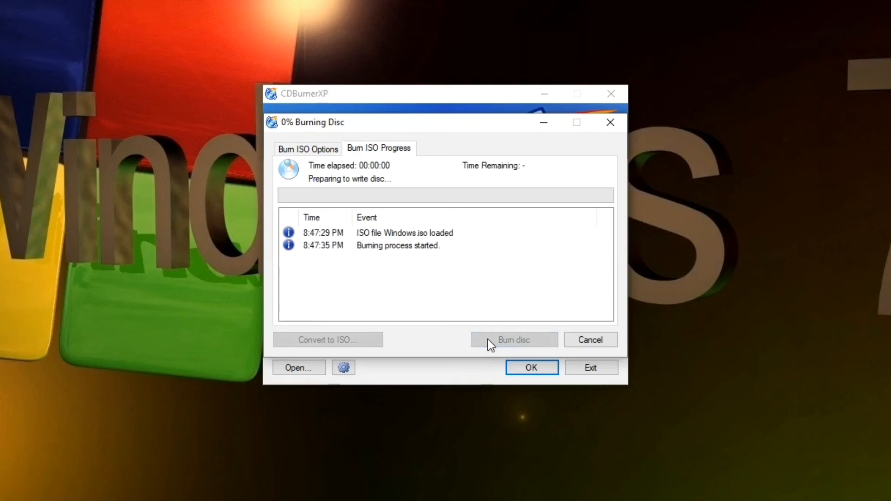
{"action": "mouse_move", "coordinate": [488, 423]}
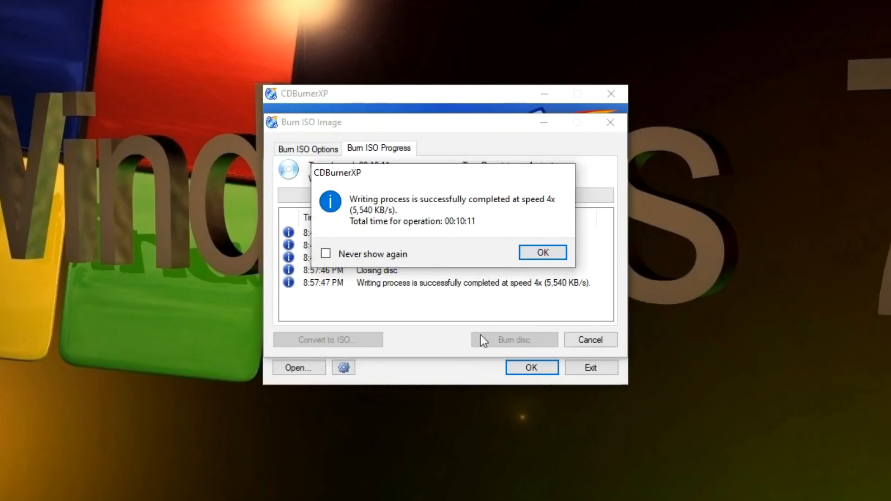
{"action": "left_click", "coordinate": [541, 252]}
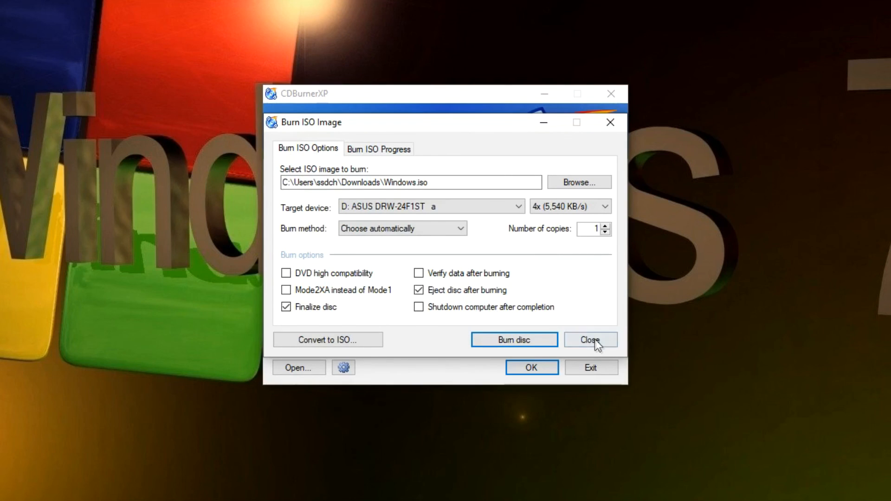
{"action": "left_click", "coordinate": [590, 339]}
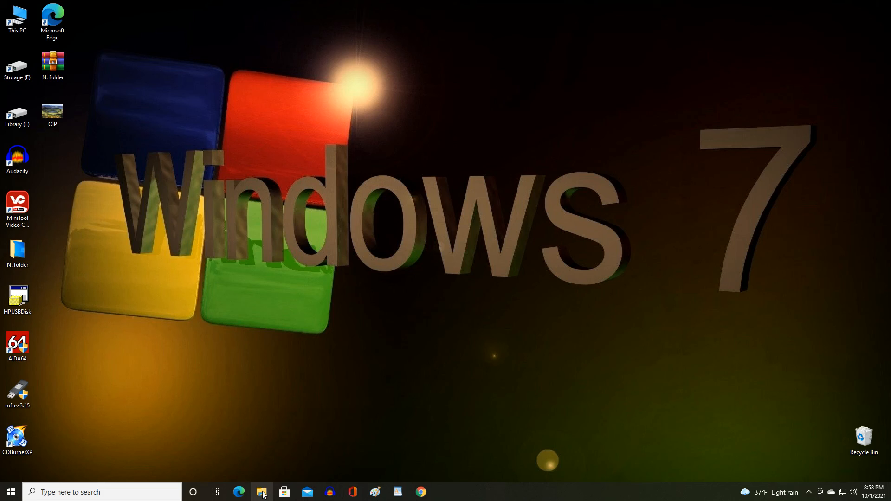
{"action": "left_click", "coordinate": [262, 491]}
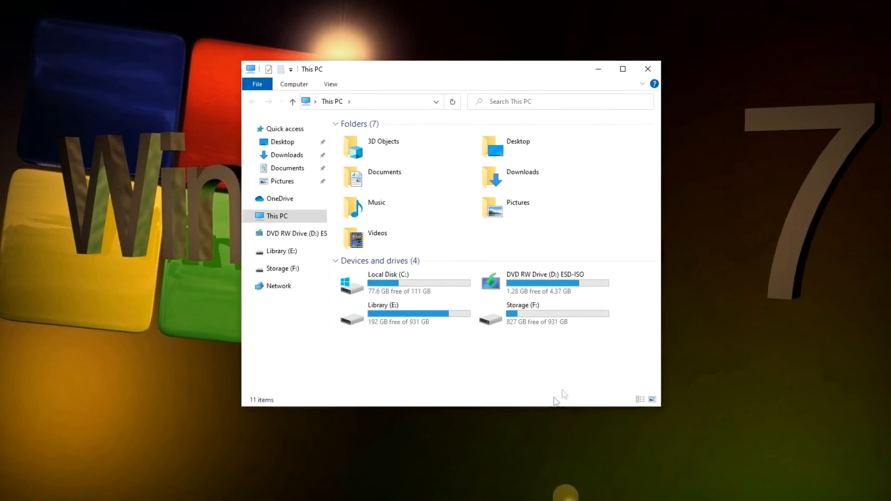
{"action": "right_click", "coordinate": [546, 284]}
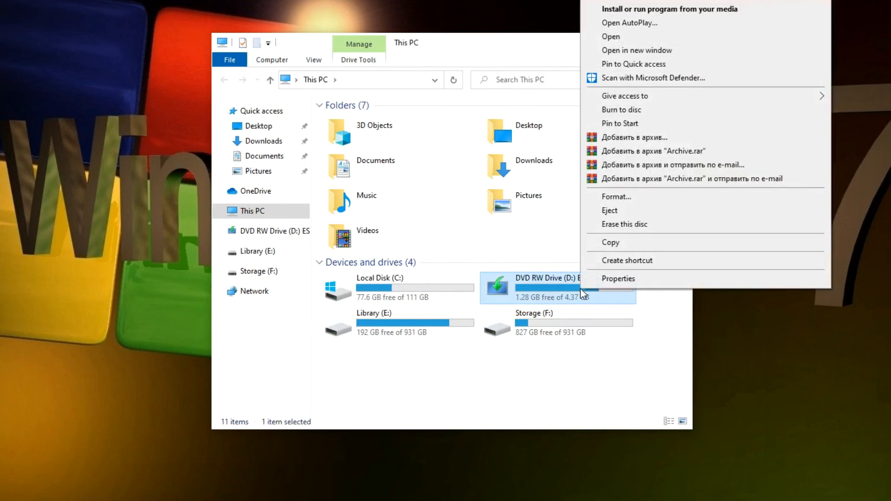
{"action": "mouse_move", "coordinate": [656, 43]}
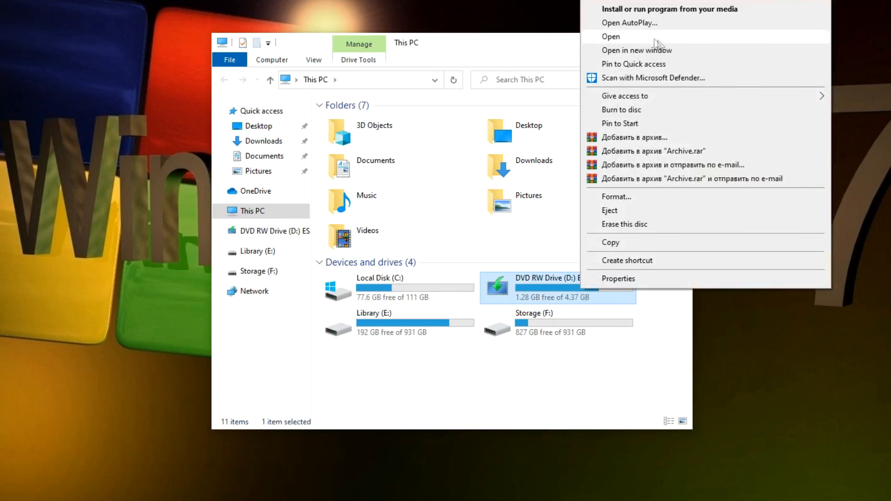
{"action": "left_click", "coordinate": [611, 36]}
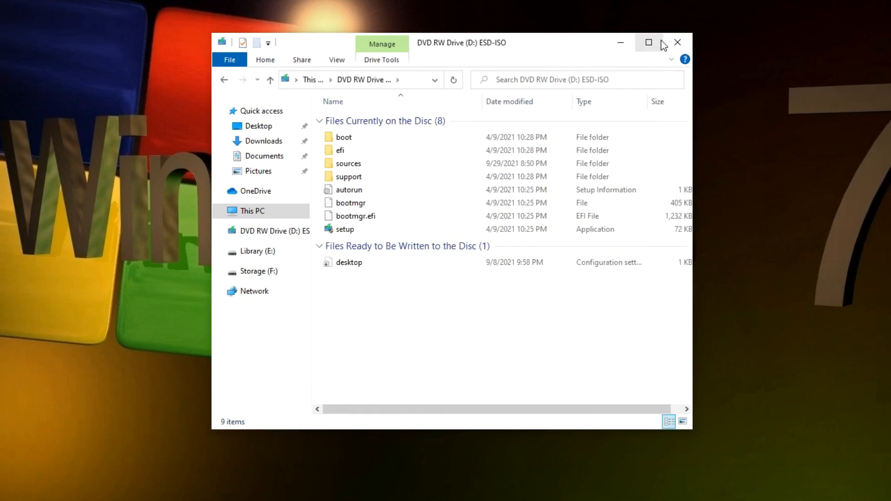
{"action": "mouse_move", "coordinate": [378, 203]}
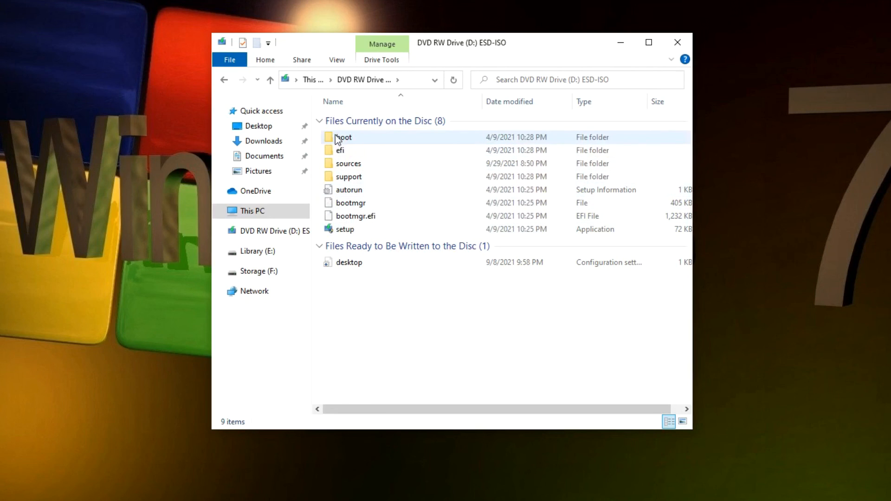
{"action": "mouse_move", "coordinate": [677, 43]}
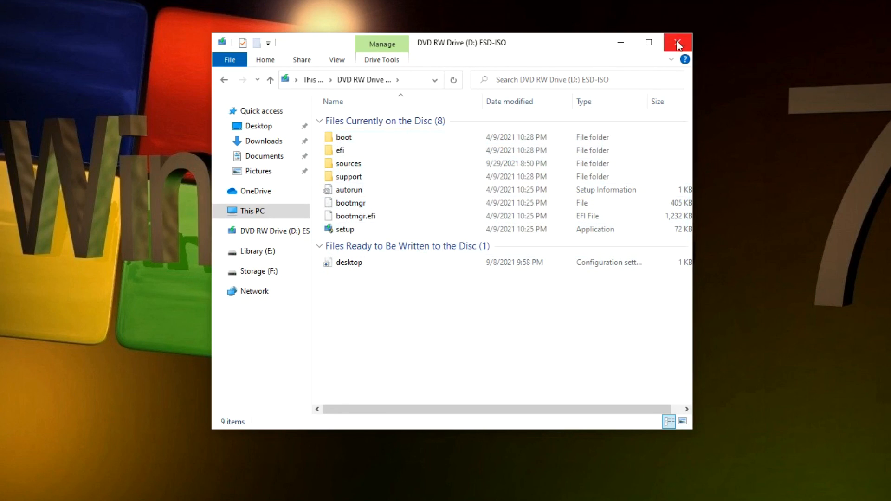
{"action": "left_click", "coordinate": [677, 42]}
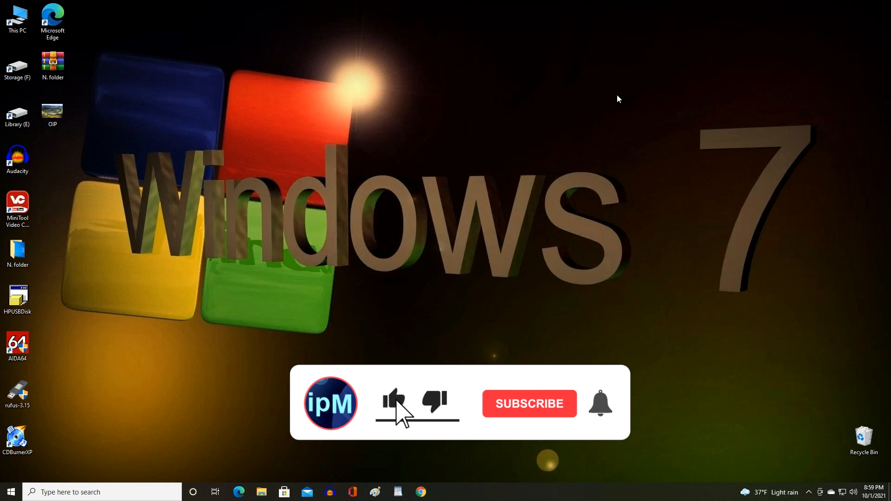
{"action": "left_click", "coordinate": [528, 403]}
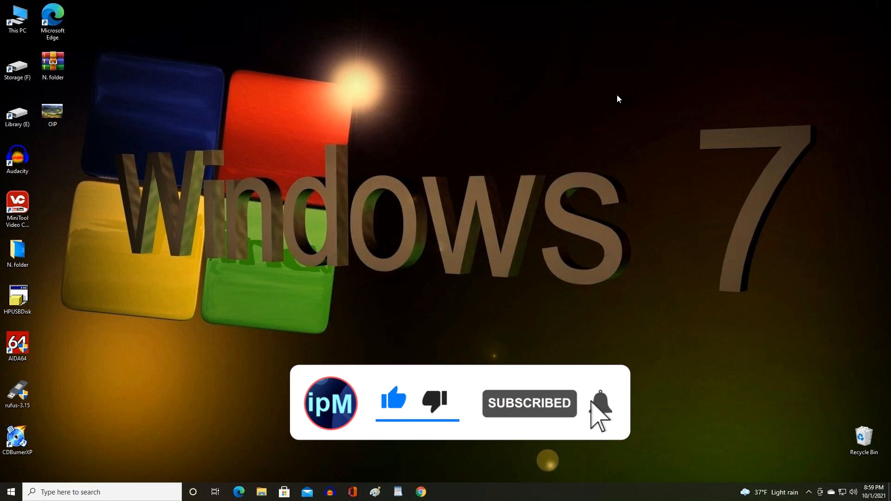
{"action": "left_click", "coordinate": [601, 403]}
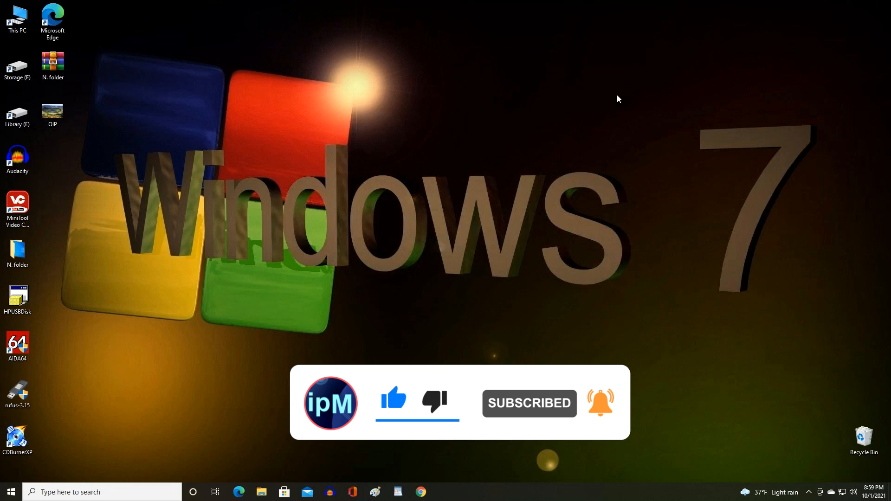